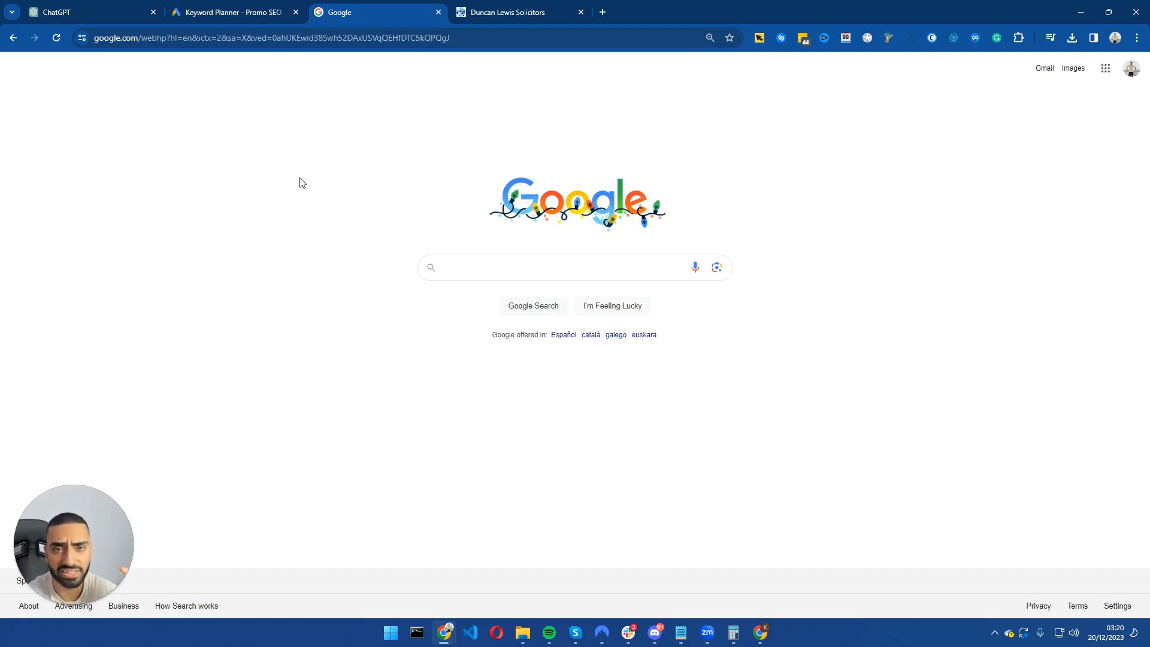
- Select the Duncan Lewis Solicitors site address and bring up its copy options
left_click(575, 266)
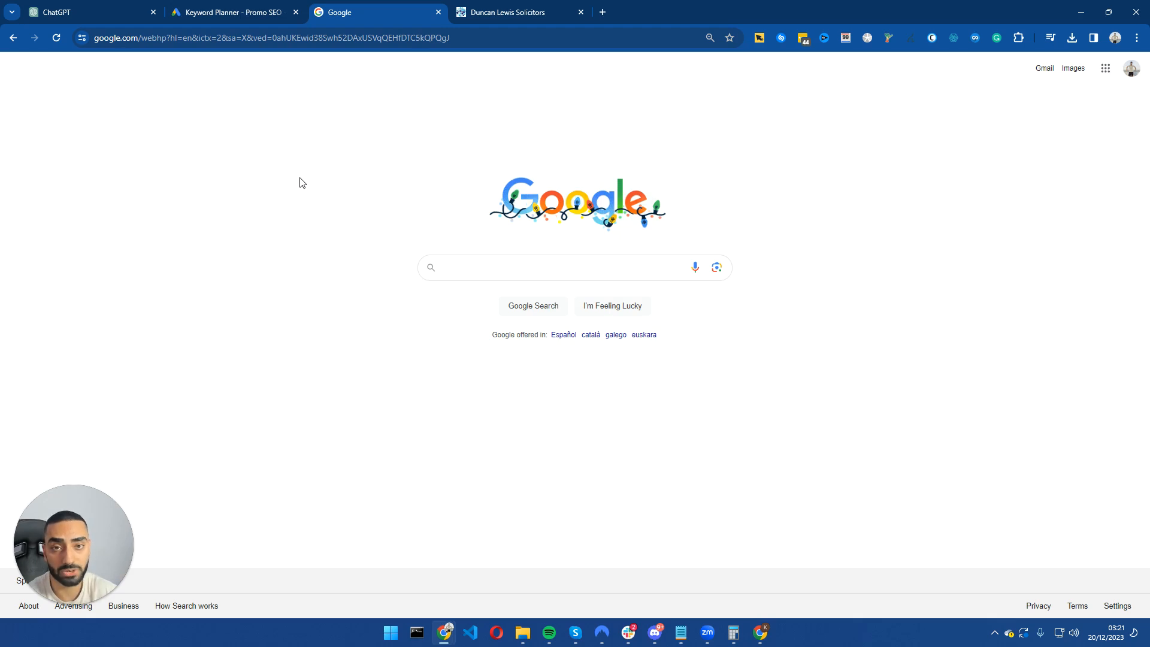
left_click(574, 268)
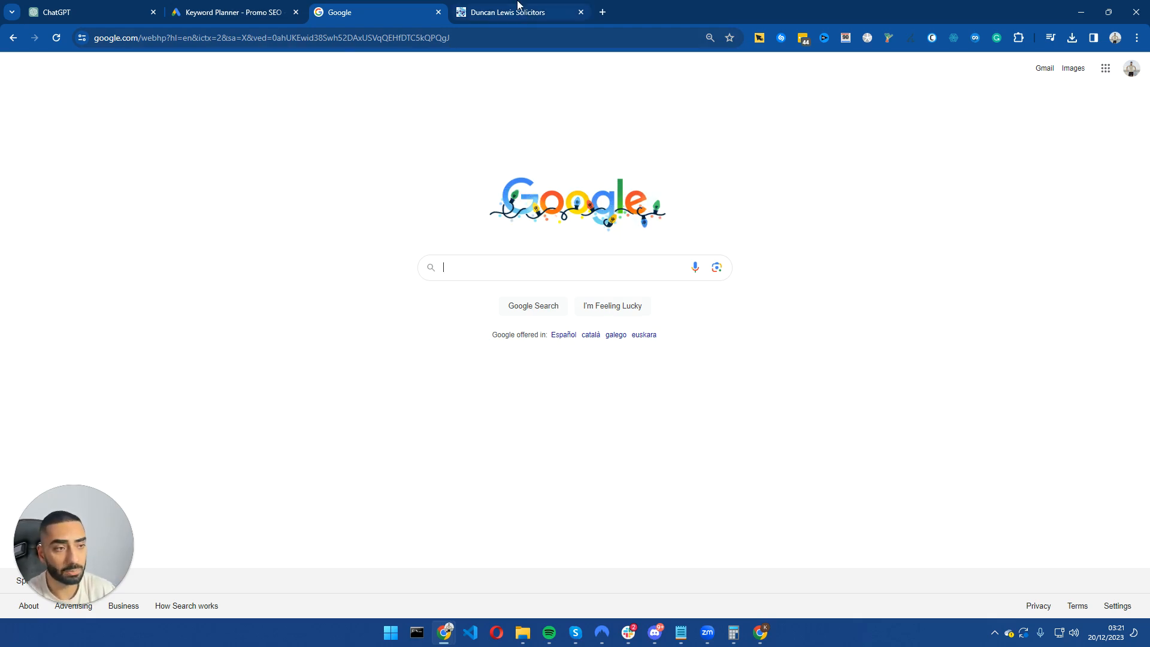
left_click(513, 12)
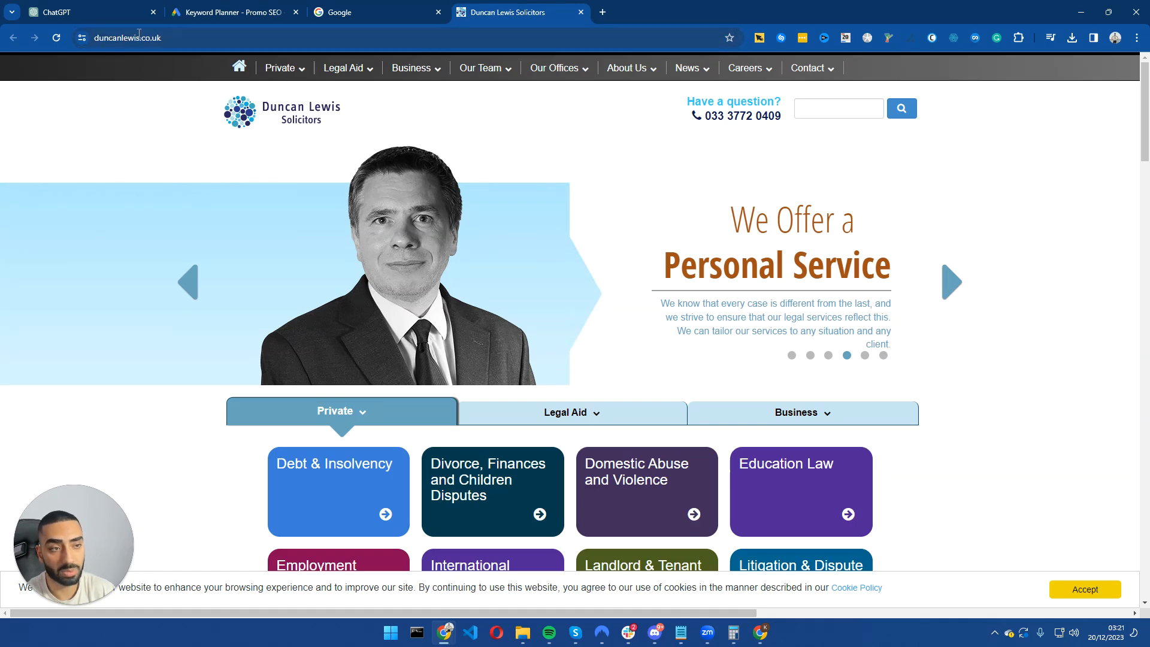
left_click(280, 68)
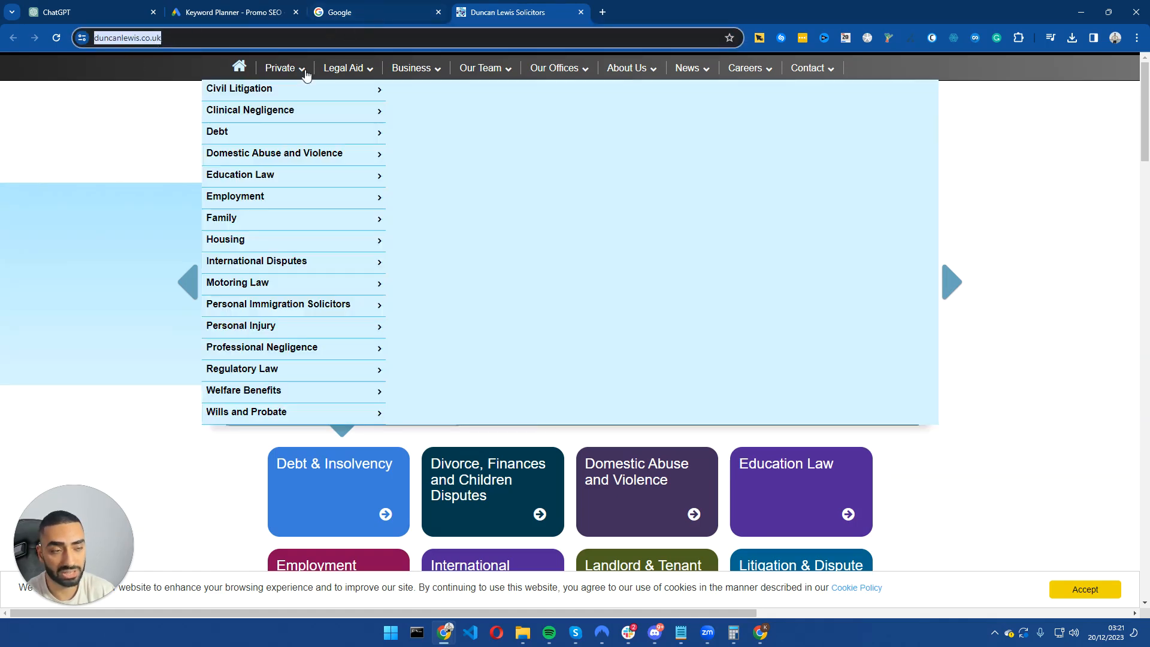
left_click(374, 13)
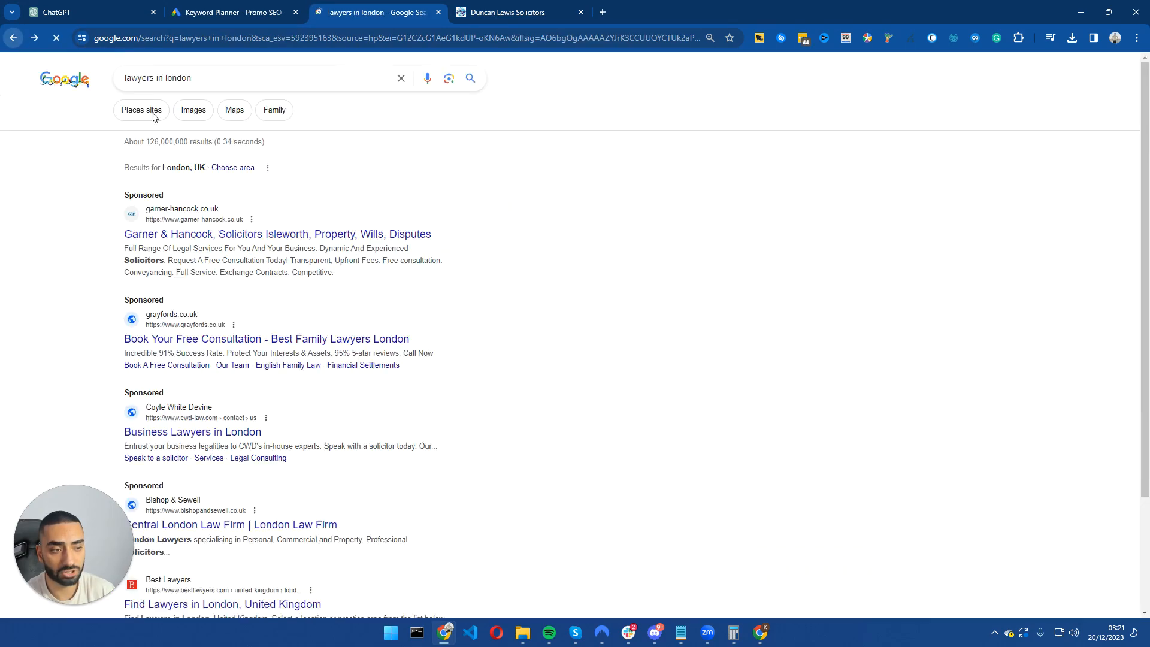
scroll("down", 3)
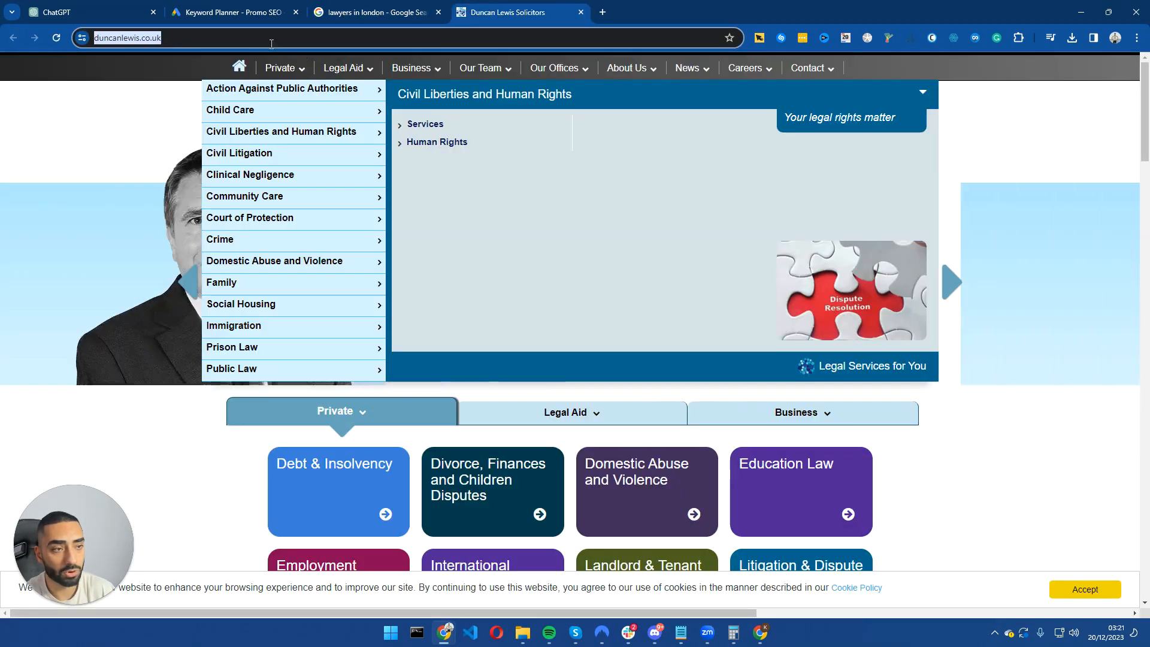
right_click(147, 37)
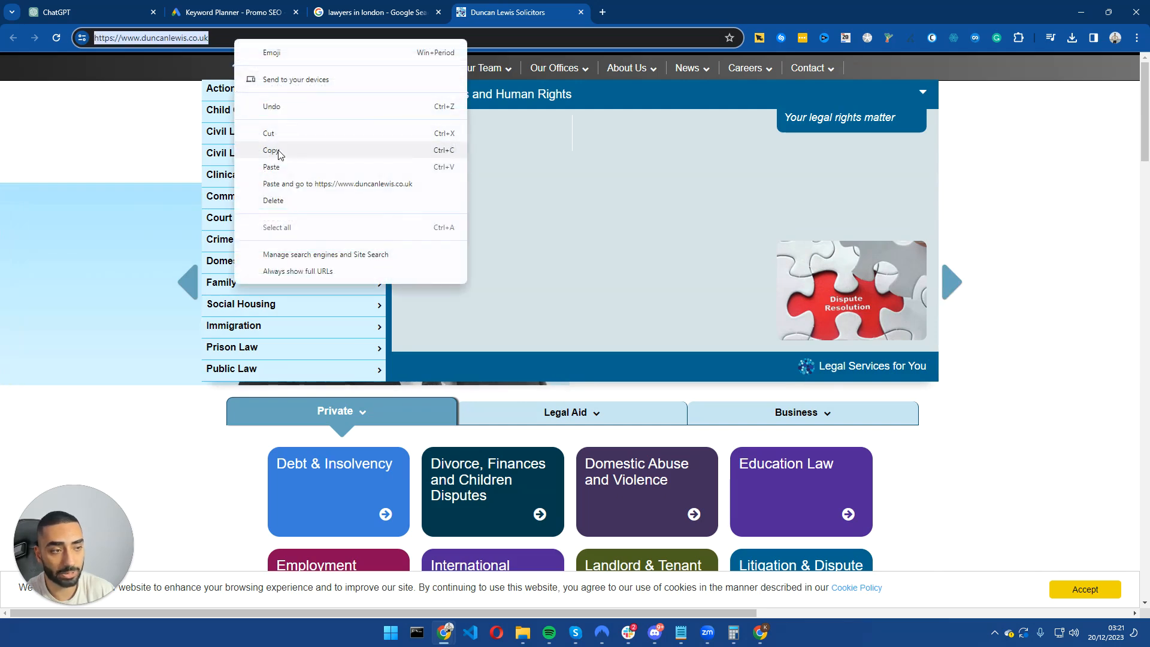
left_click(231, 13)
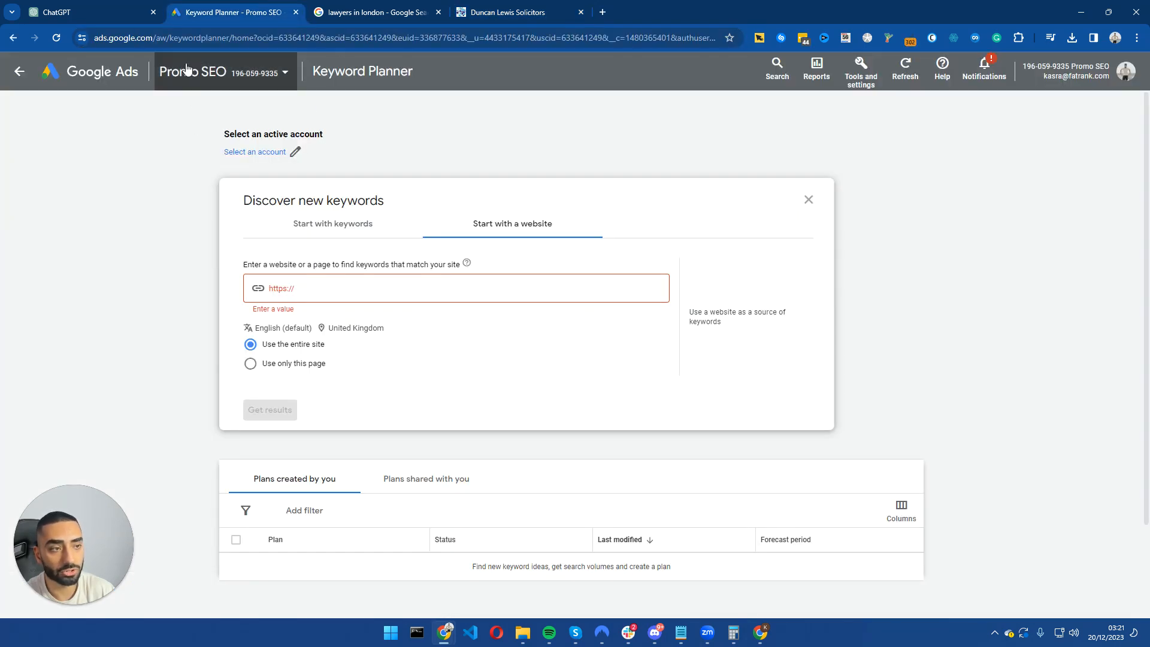
mouse_move(876, 135)
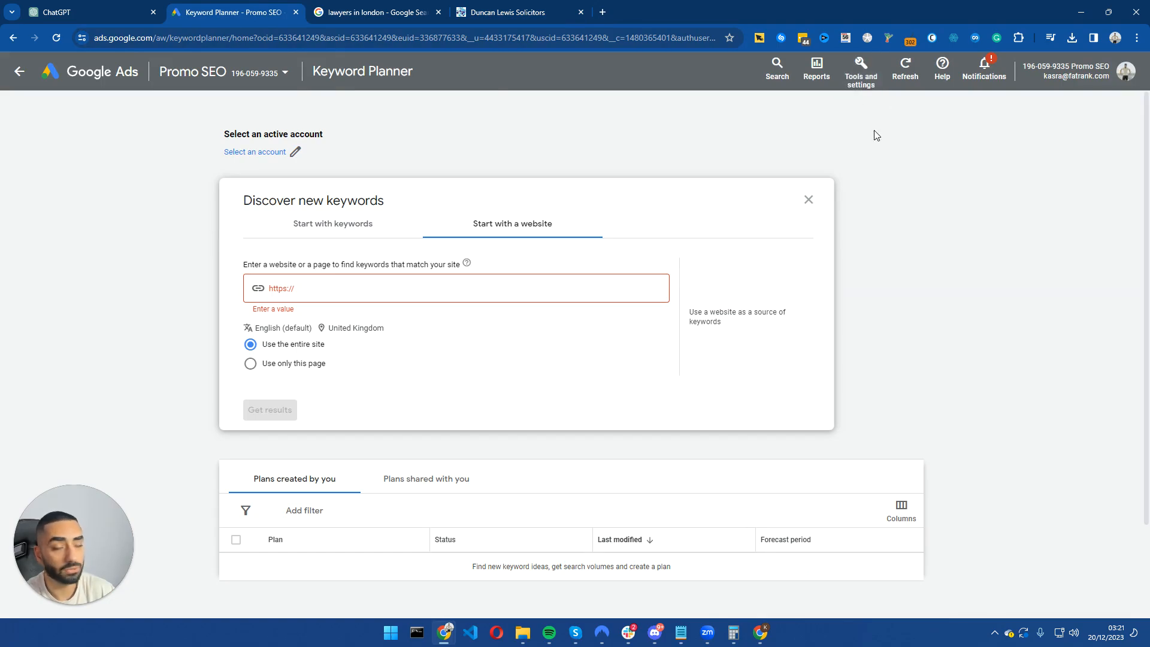
mouse_move(631, 30)
type("goog")
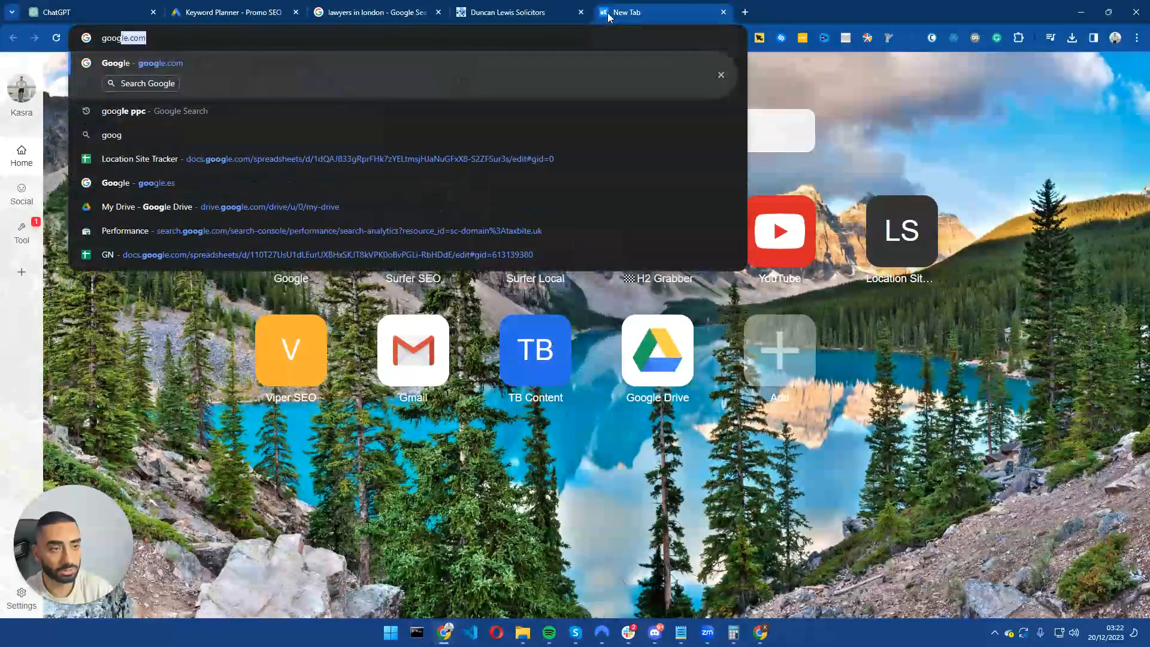
left_click(124, 111)
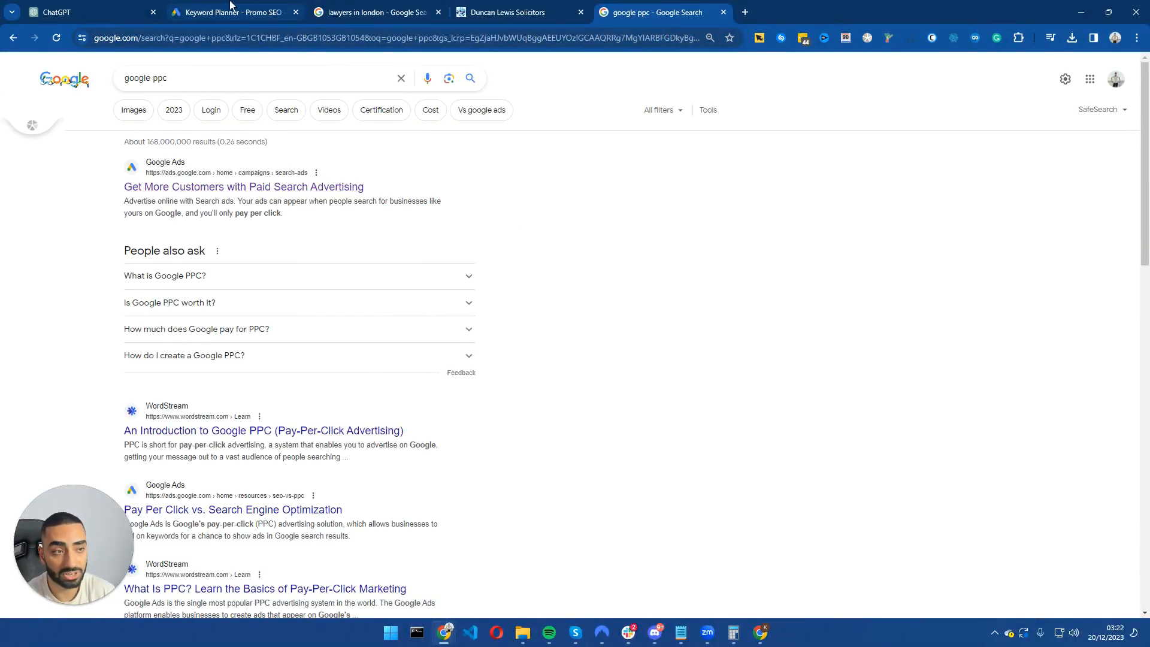
left_click(232, 13)
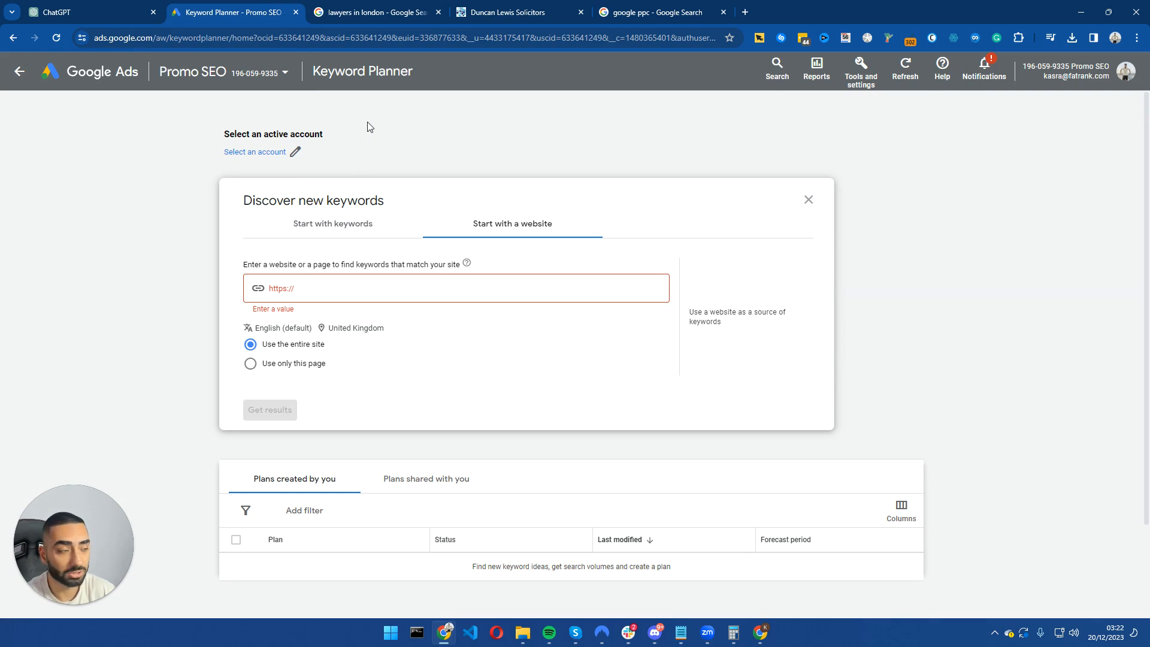
left_click(861, 70)
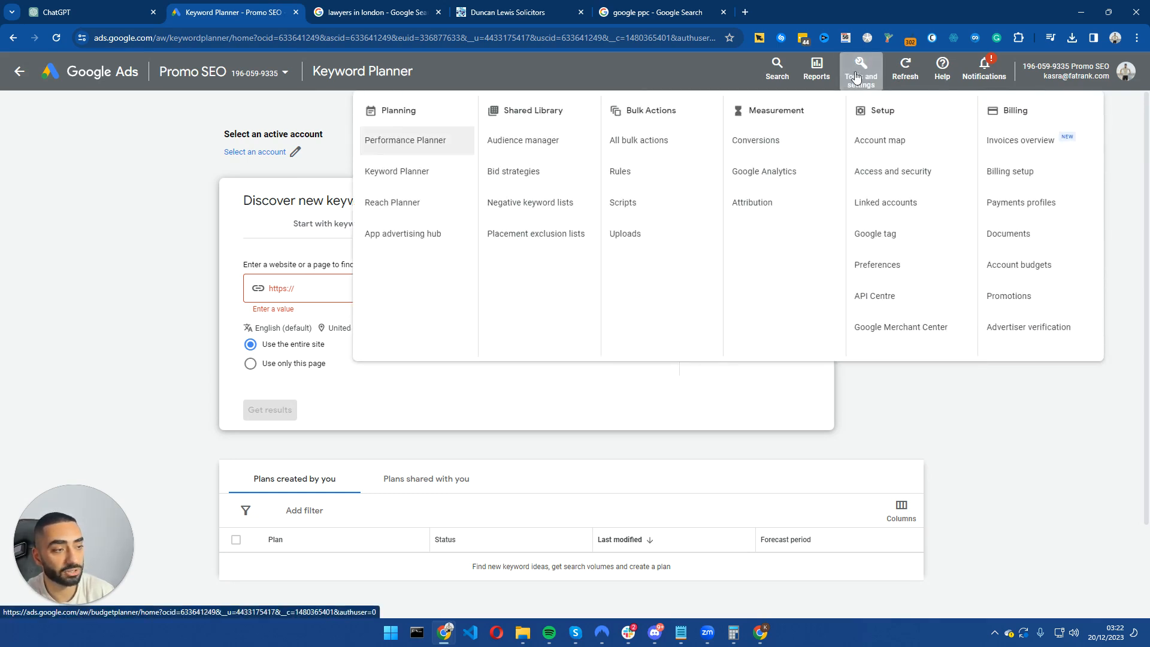
mouse_move(185, 237)
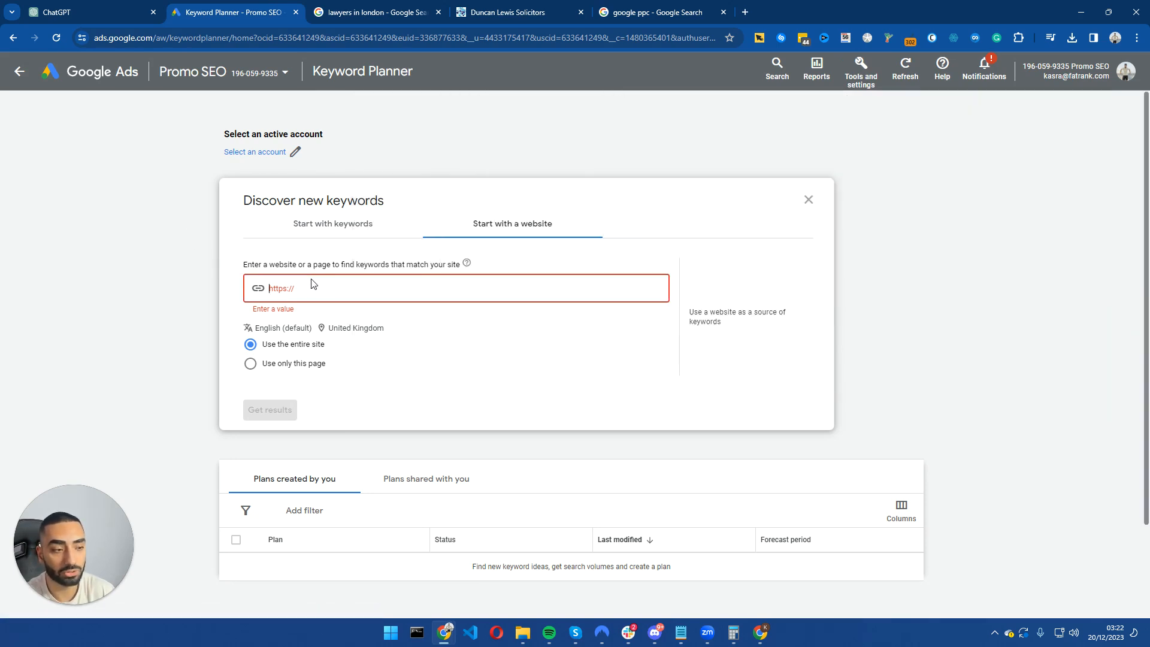
type("https://www.duncanlewis.co.uk/")
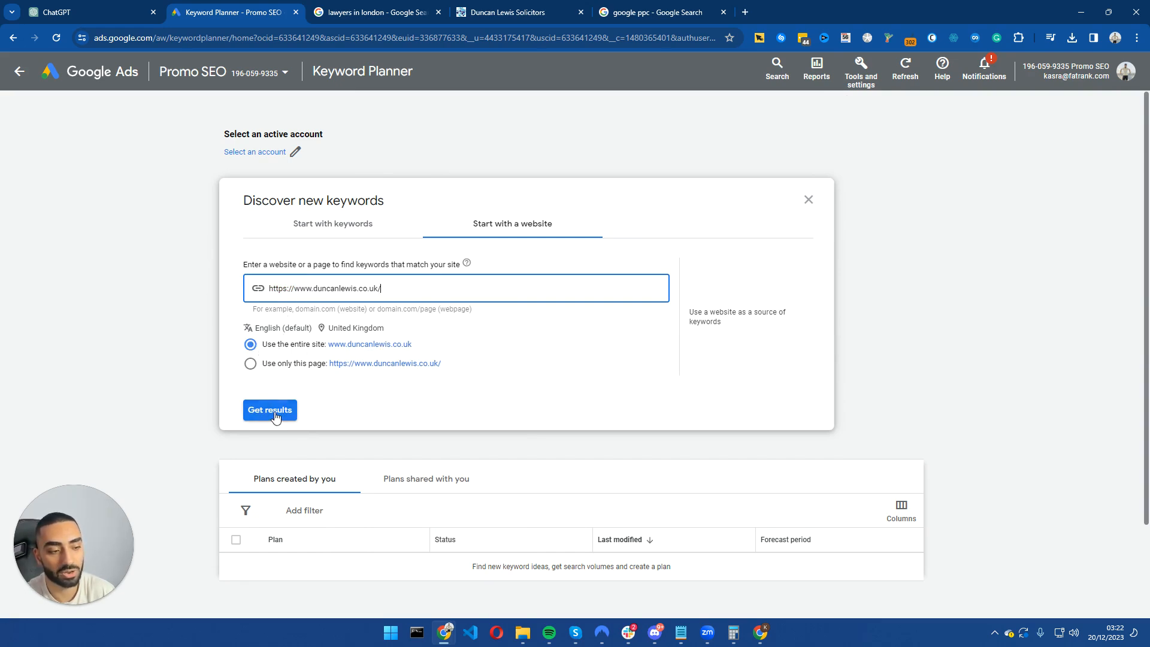
- Fetch the 2,155 keyword ideas for duncanlewis.co.uk and select the top keyword's words
left_click(269, 410)
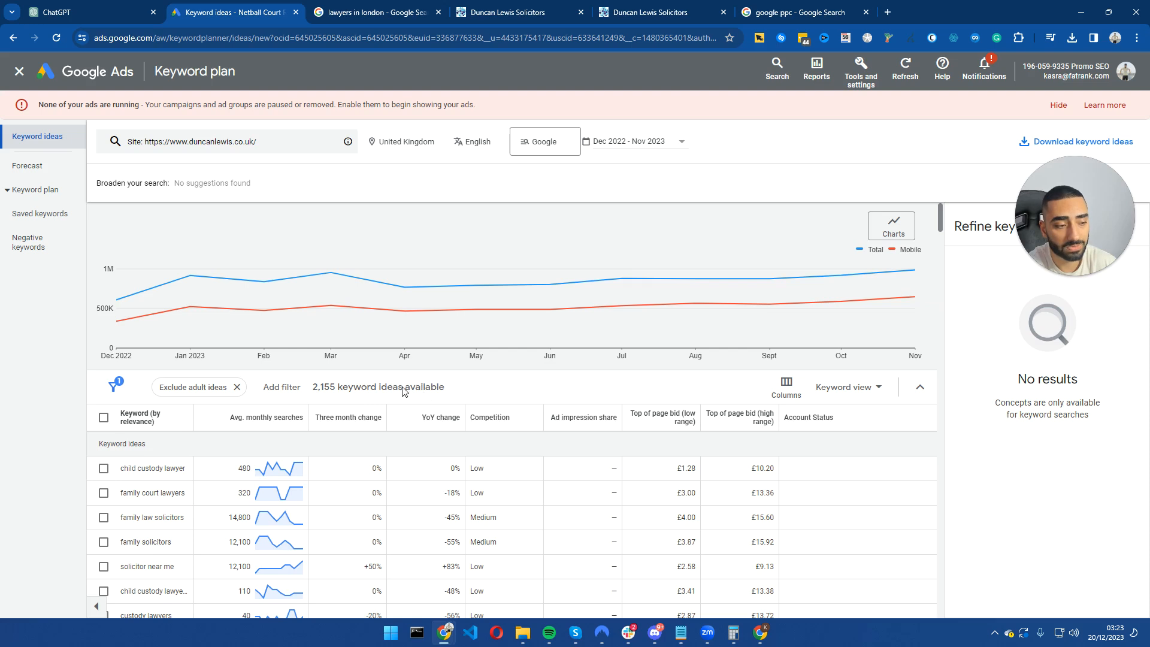
mouse_move(210, 148)
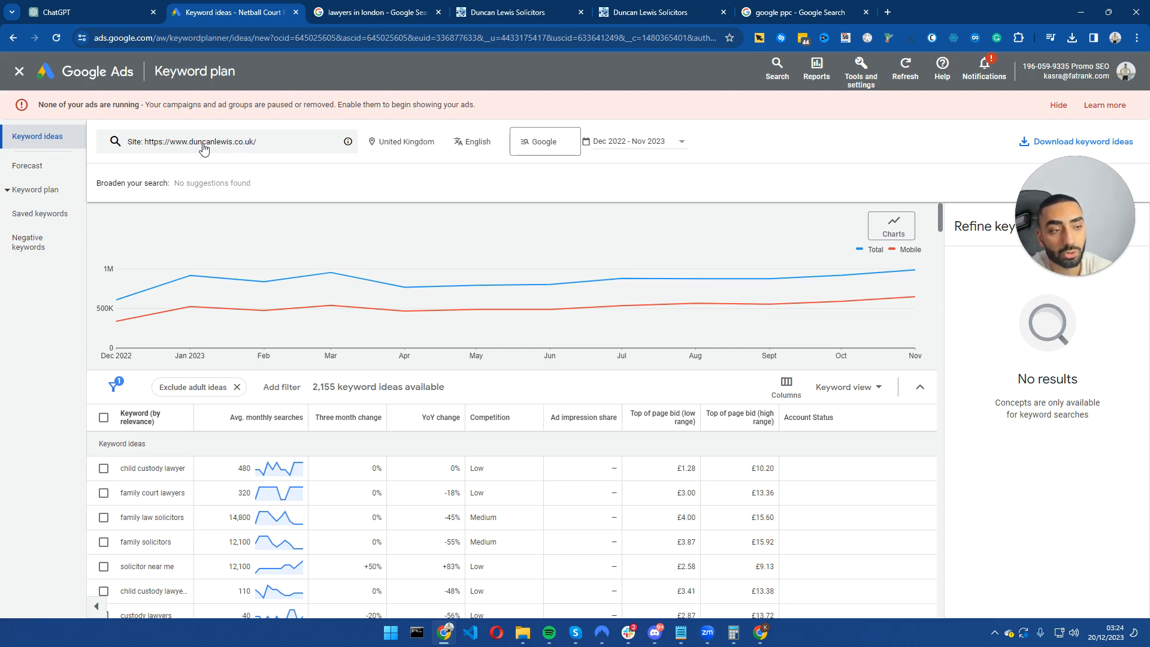
mouse_move(297, 145)
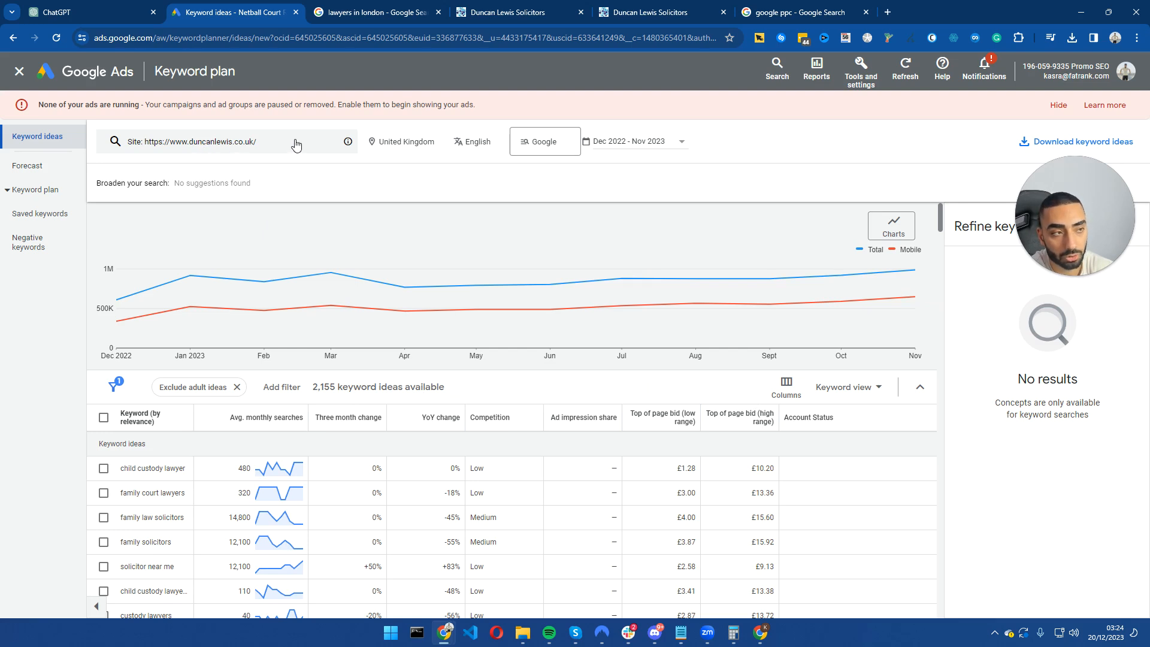
mouse_move(326, 141)
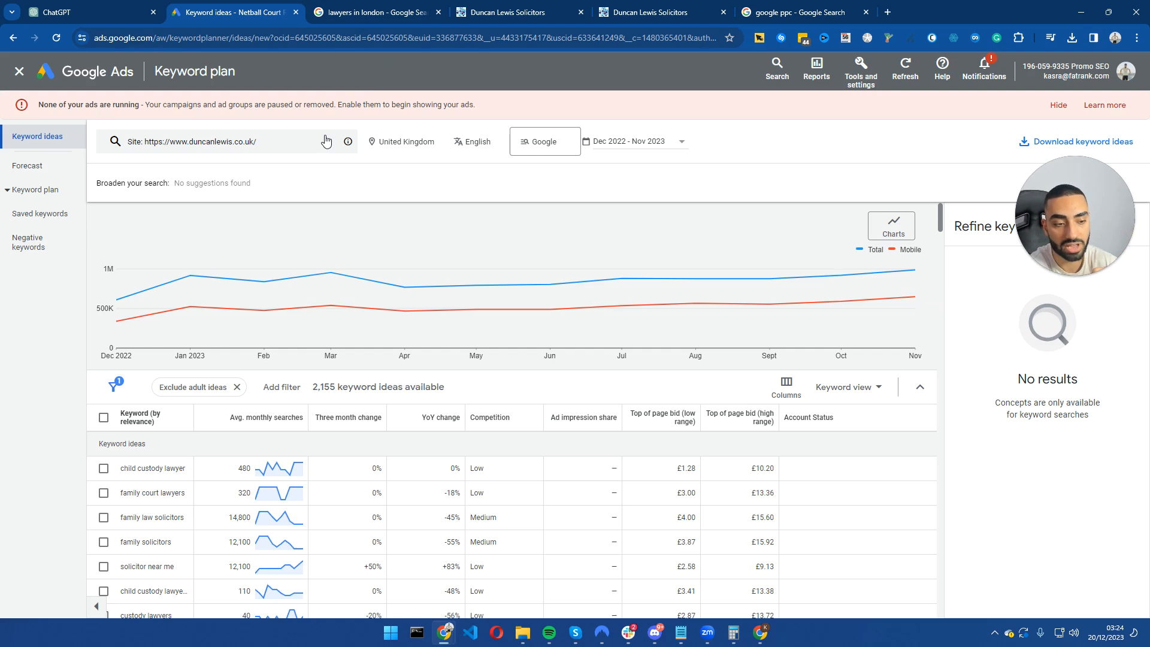
double_click(124, 468)
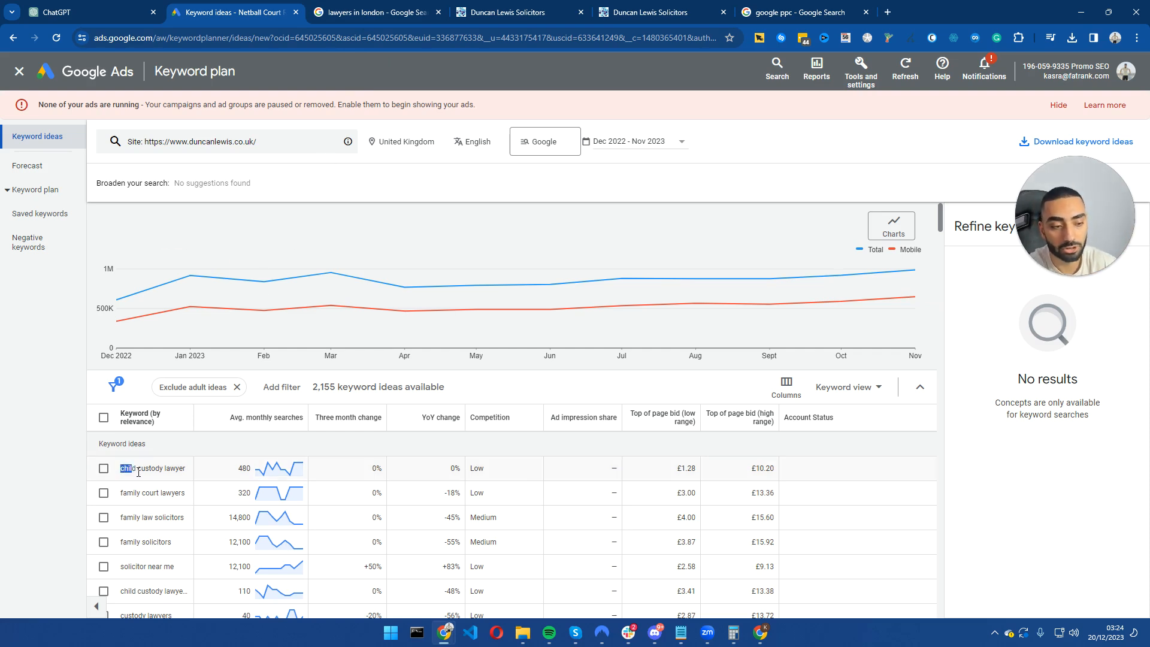
double_click(152, 468)
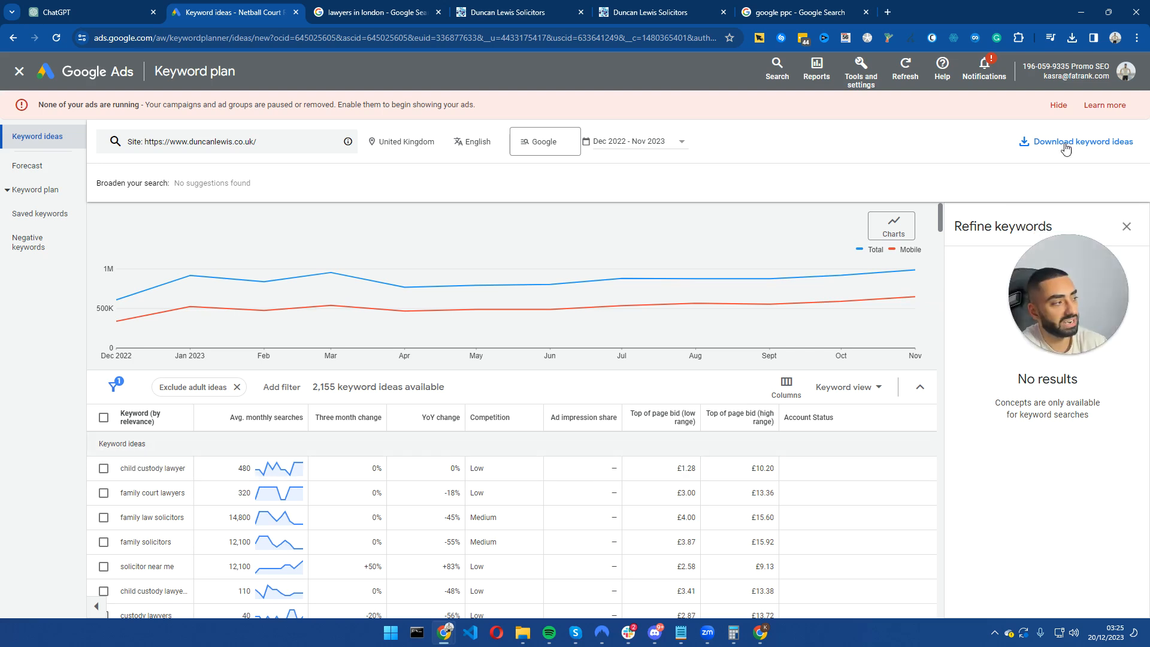
- Download the keyword ideas to Google Sheets under the file name 'Duncan Lewis Keywords'
left_click(1082, 142)
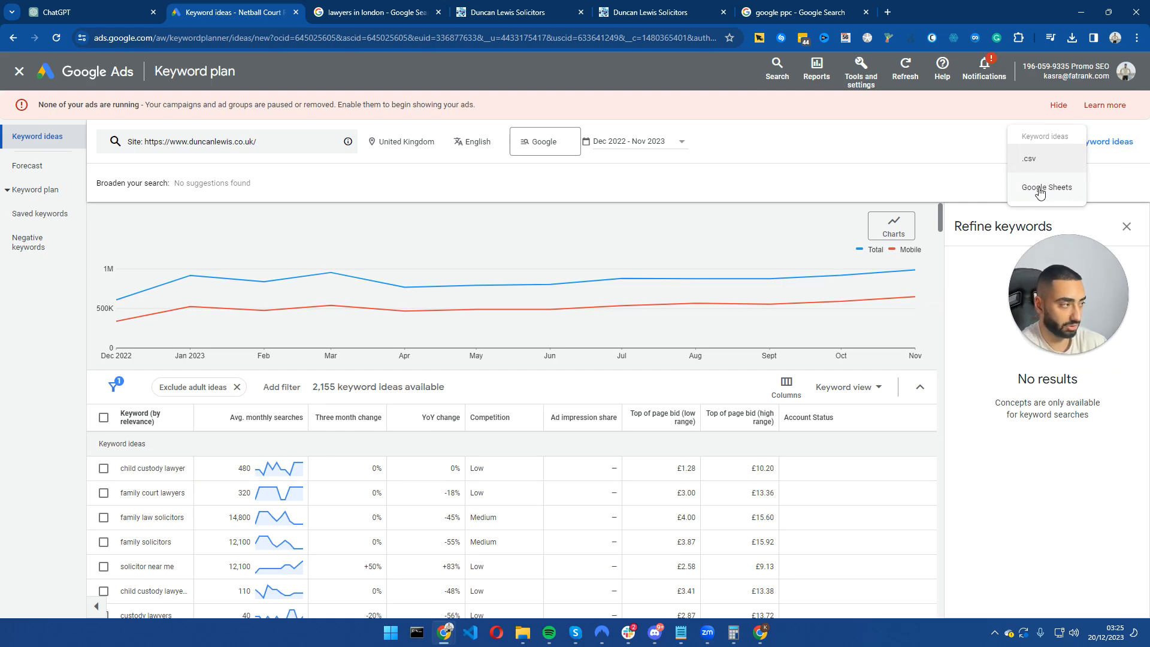
left_click(1047, 187)
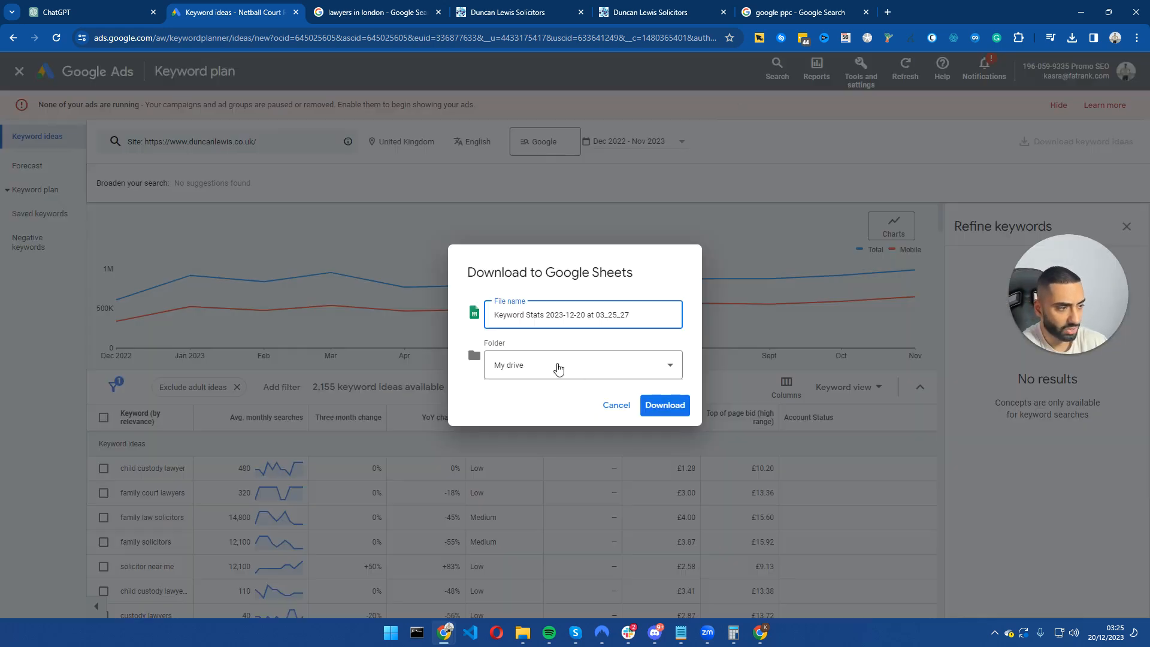
triple_click(583, 314)
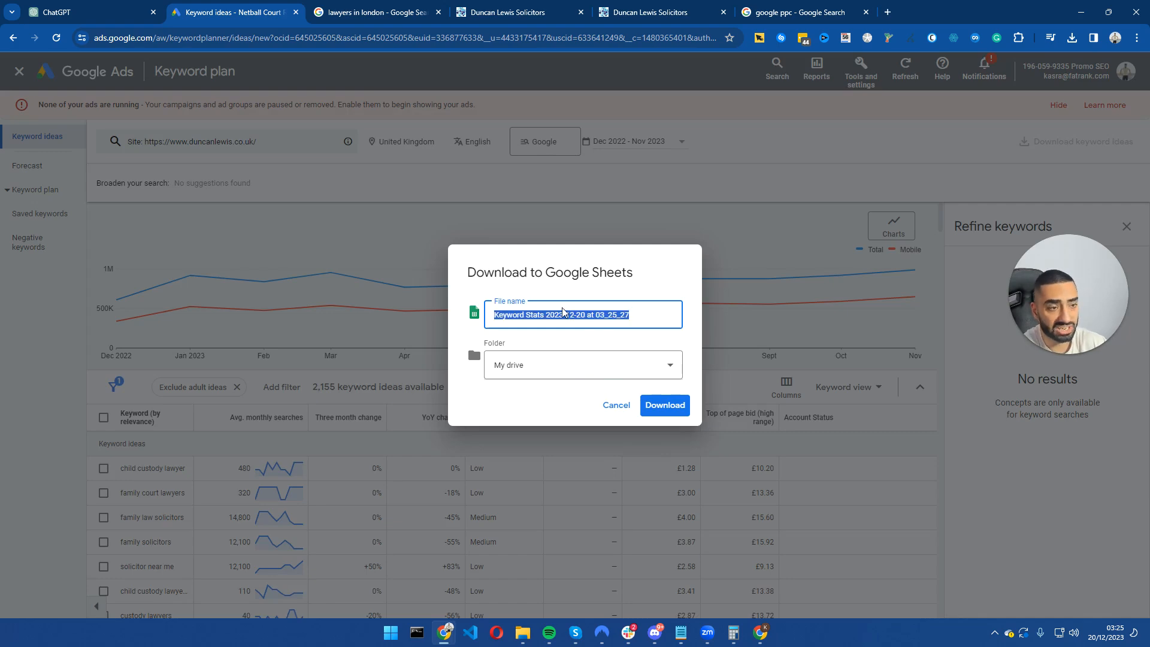
type("du")
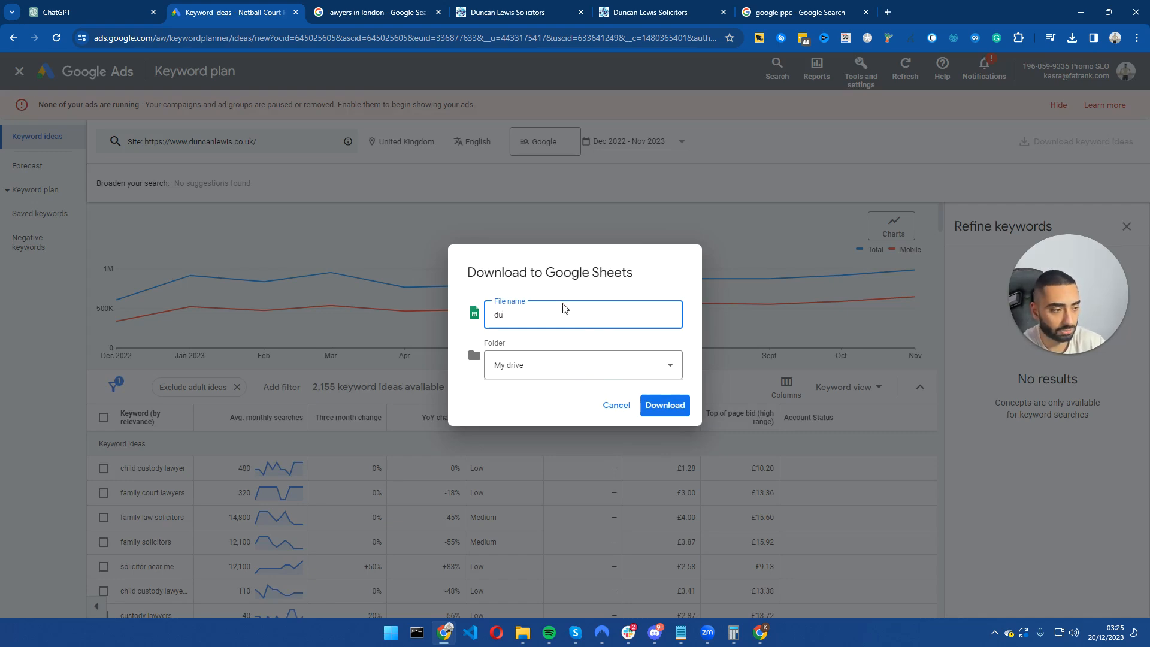
left_click(664, 405)
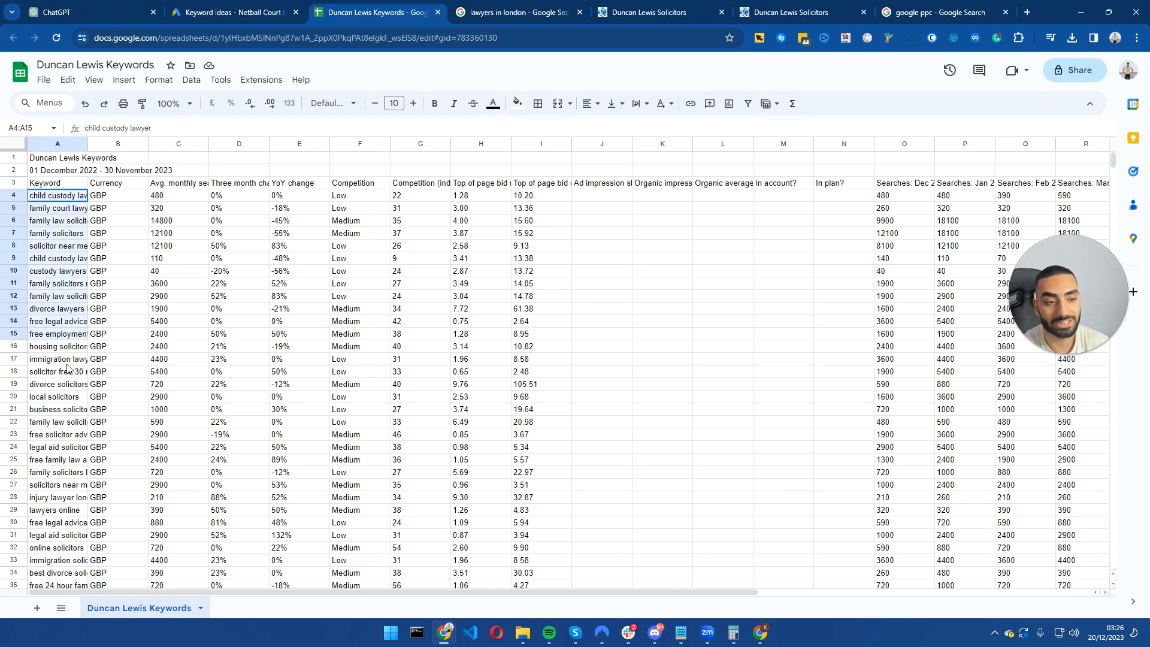
- Select the competitor keywords in cells A4 to A60 of Duncan Lewis Keywords
left_click(71, 447)
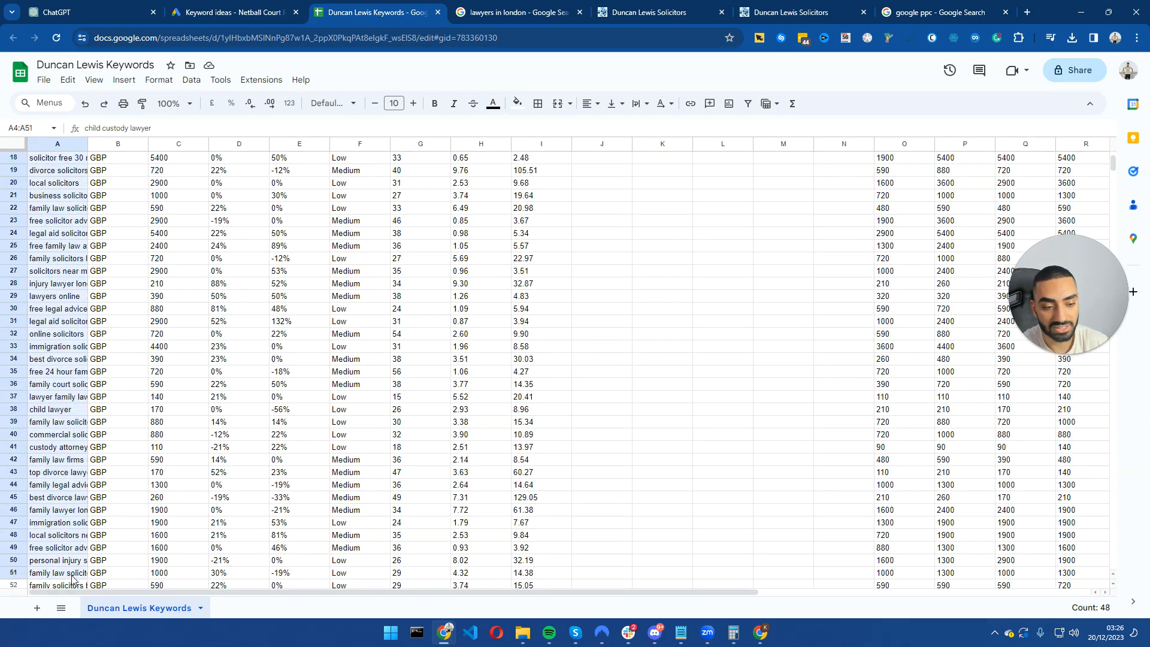
scroll("down", 3)
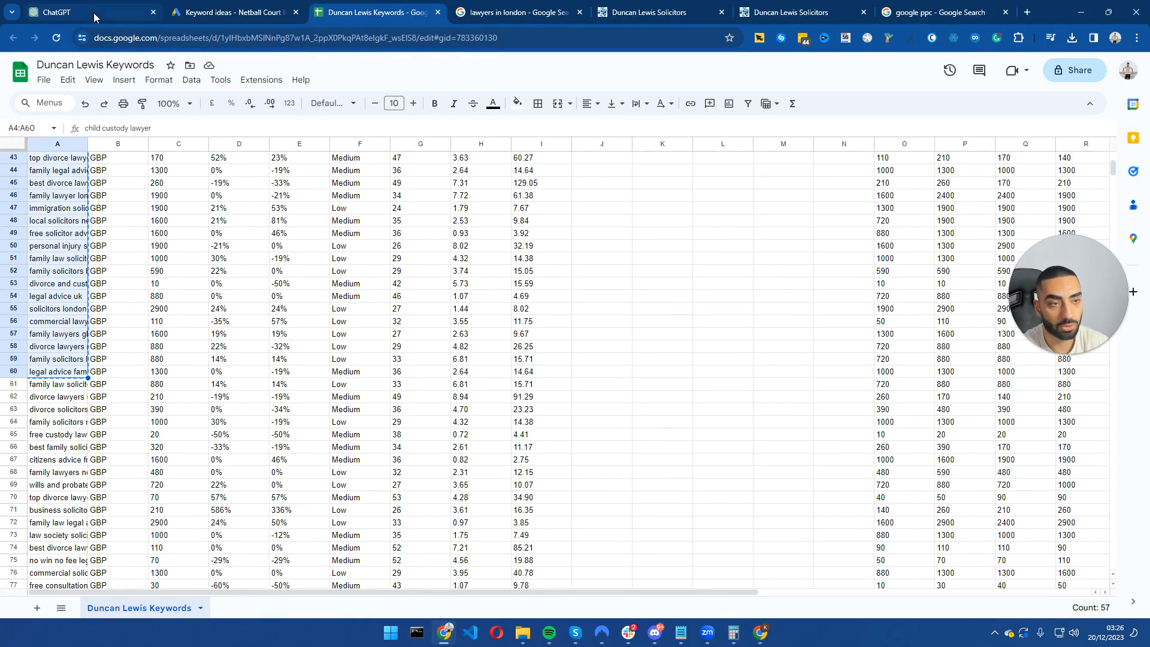
scroll("up", 3)
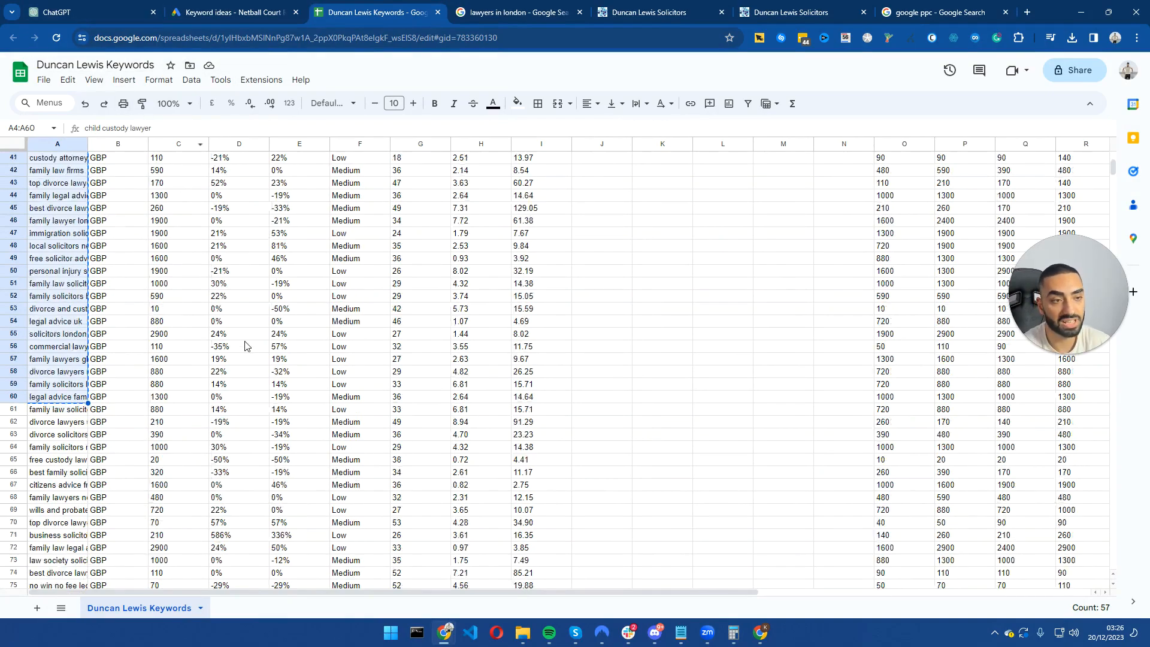
scroll("up", 3)
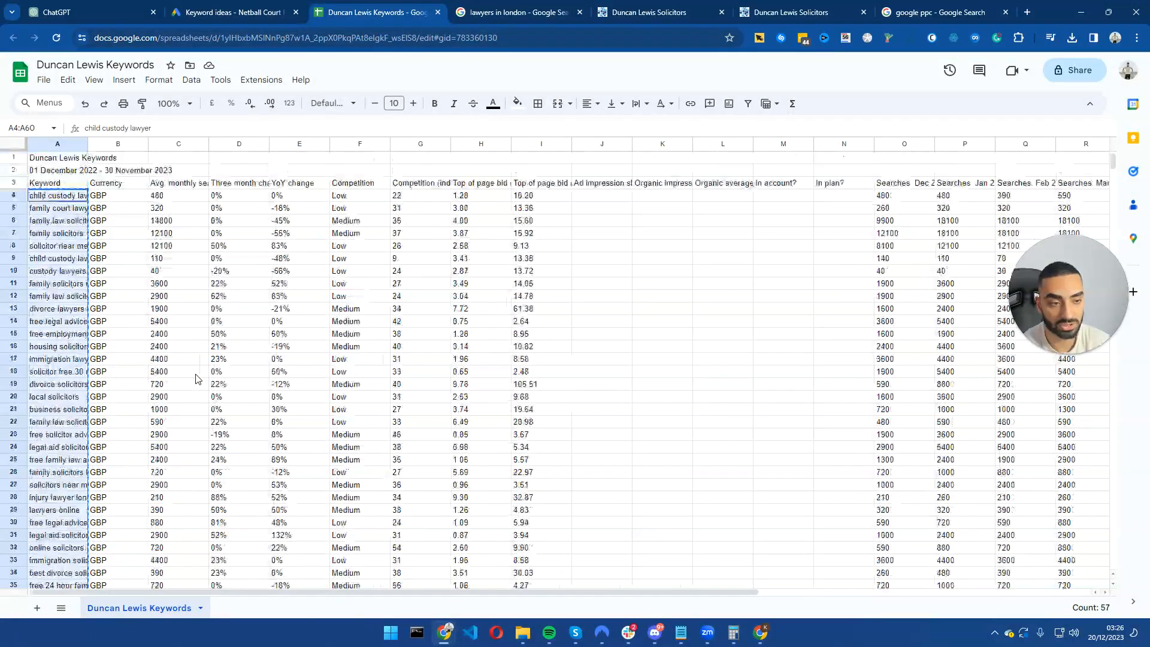
- Send ChatGPT the pasted keyword-grouping prompt after accepting the 'secondary' spelling fix
left_click(86, 12)
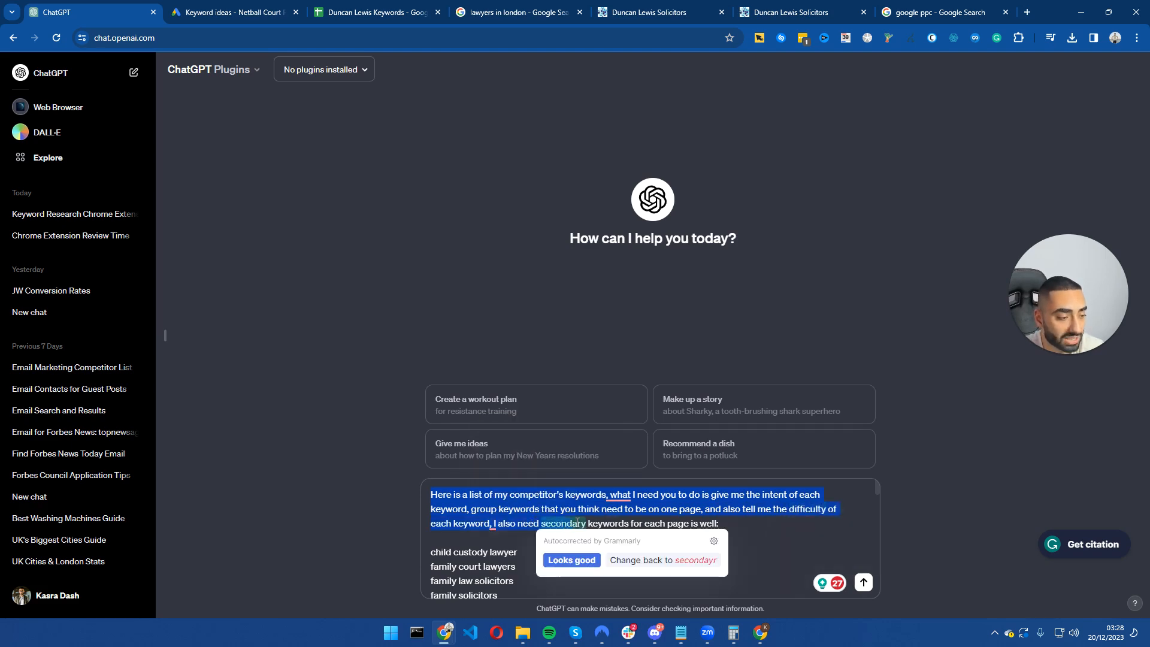
left_click(571, 560)
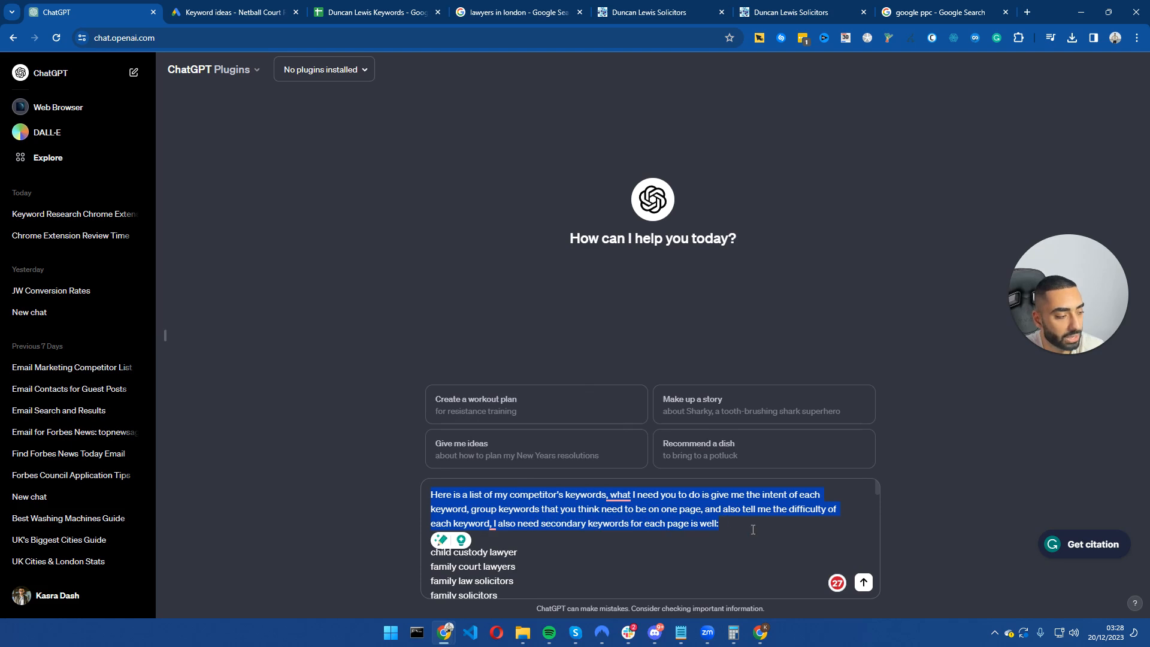
left_click(863, 582)
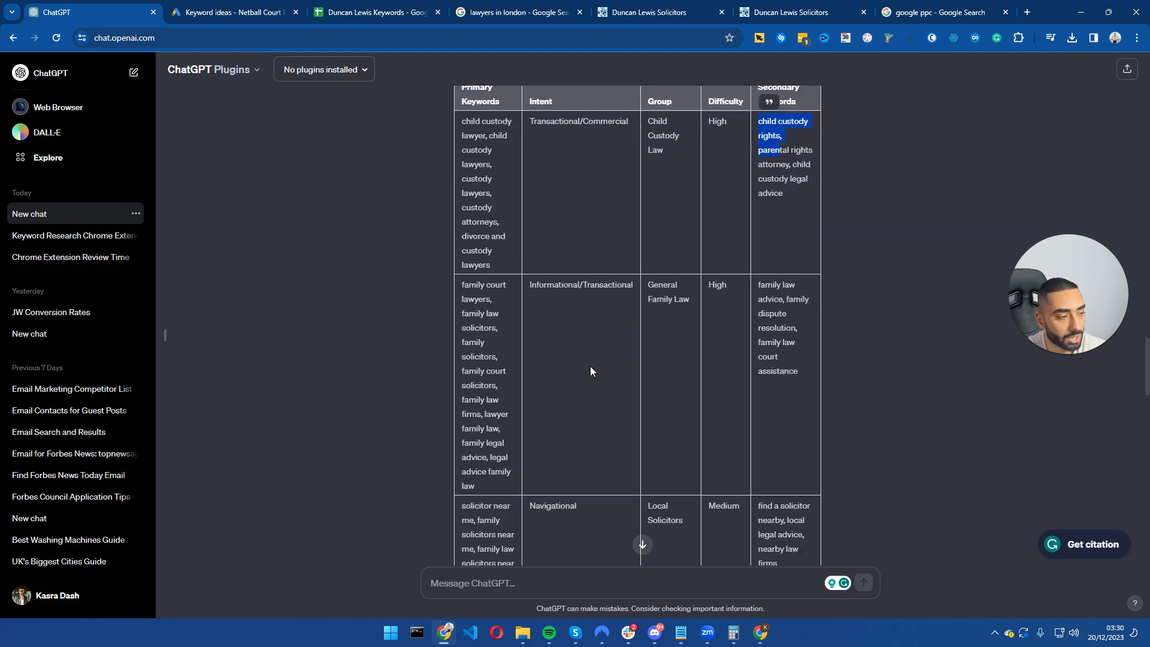
scroll("up", 3)
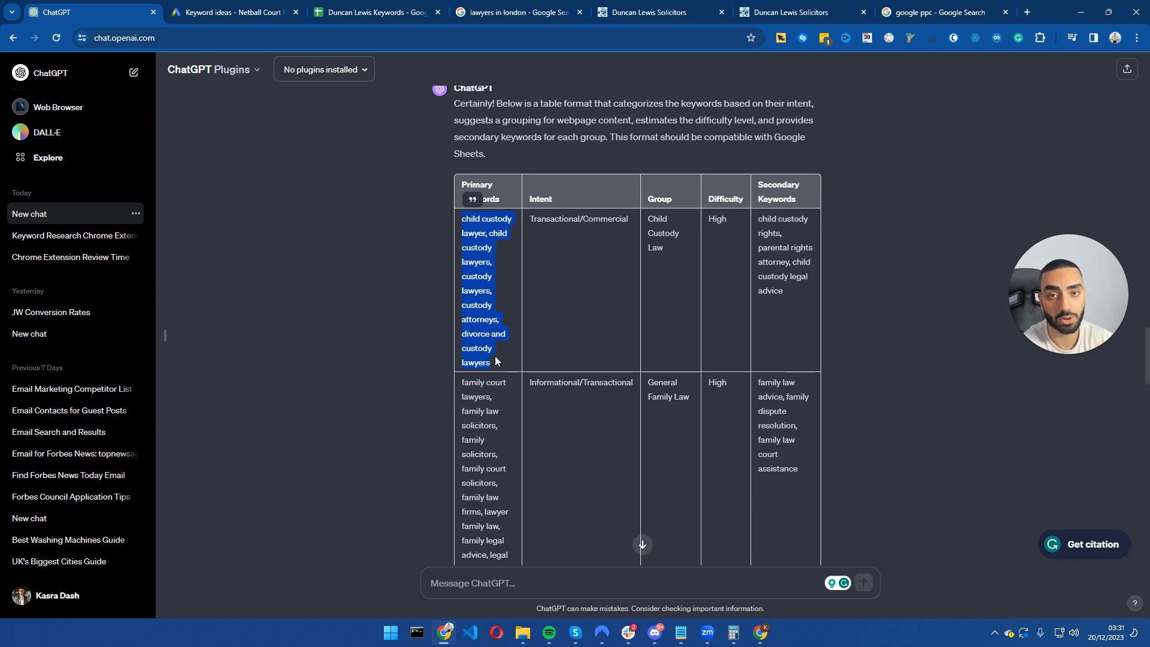
mouse_move(651, 413)
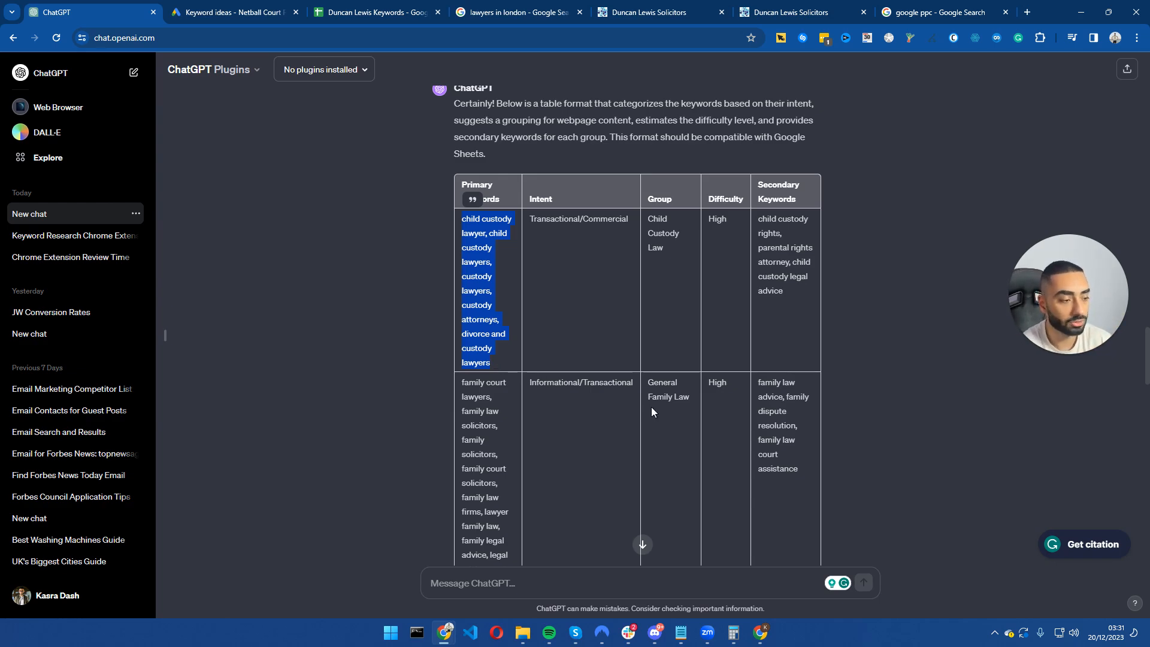
scroll("down", 3)
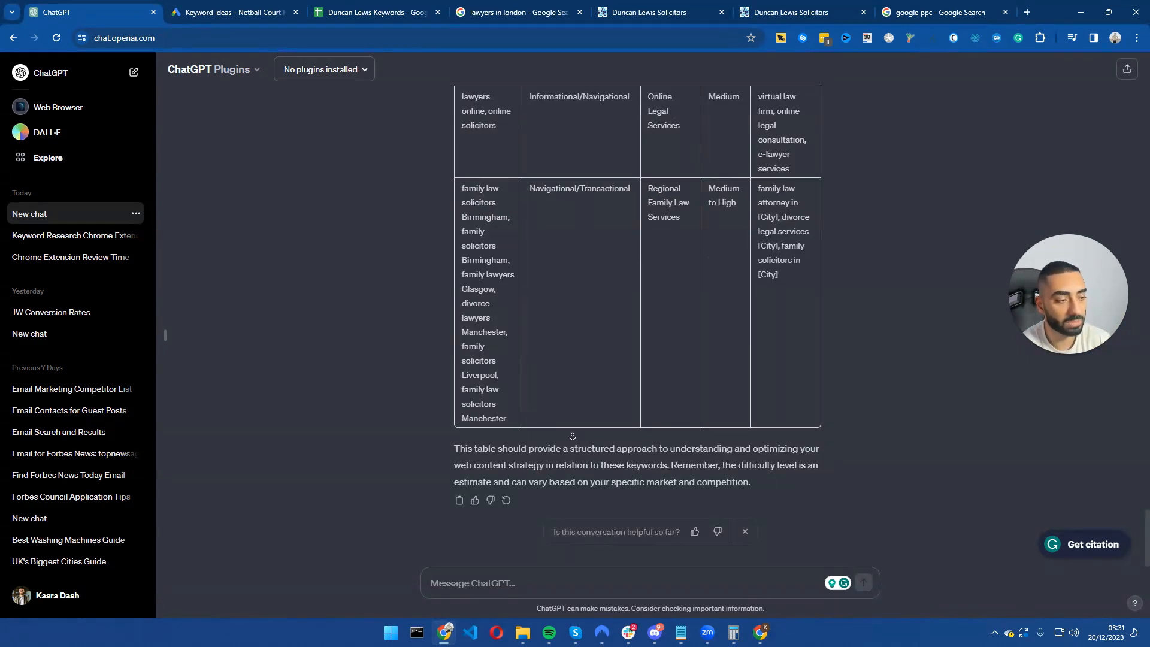
- Send the 'linguistic and semantic expert' prompt for 10 supporting articles per keyword
type("You are a linguistic and semantic expert Give me a list of 10 supporting articles that are long tail keywords for each primary keyword. I want to build my topical authority as a law firm in London.")
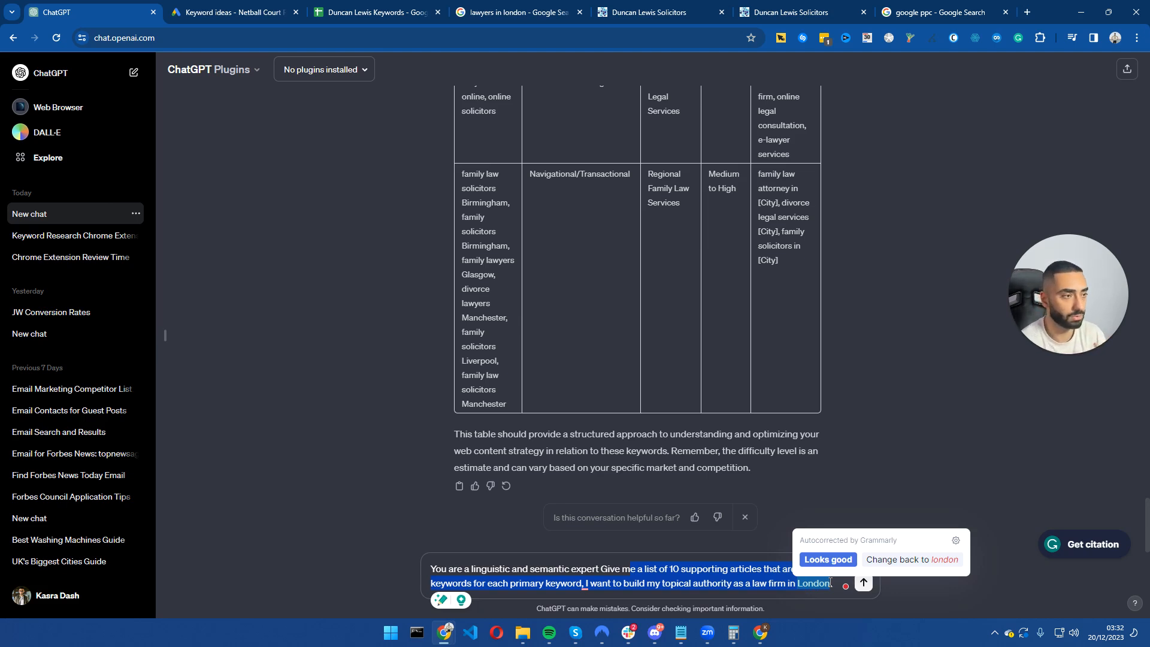
left_click(827, 559)
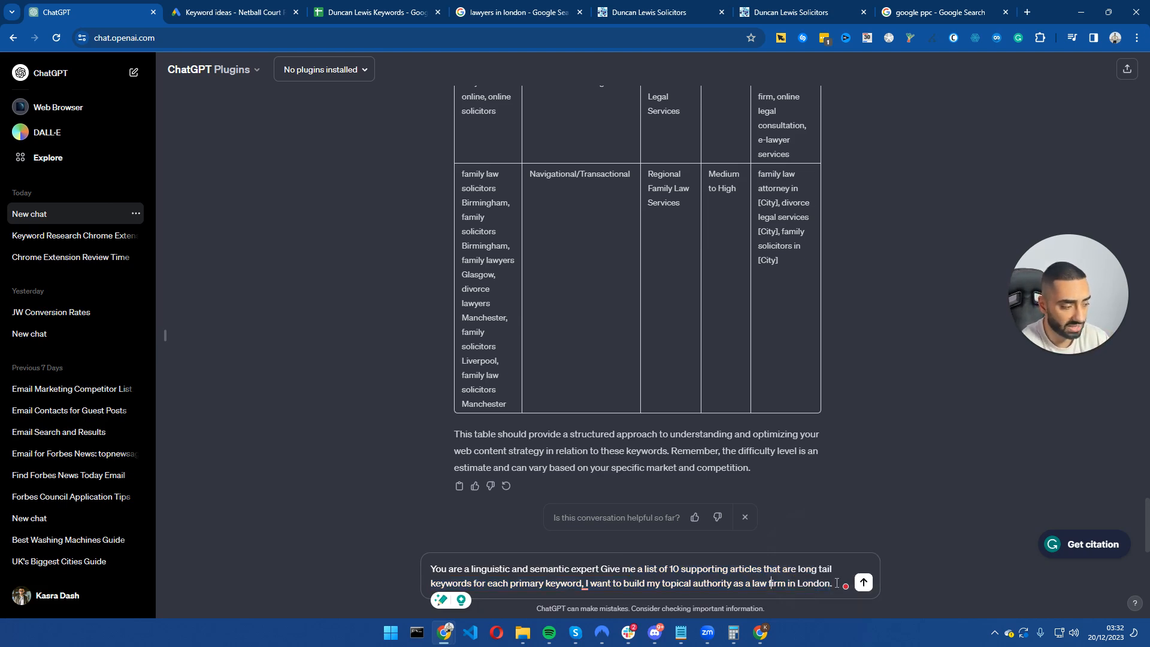
left_click(863, 583)
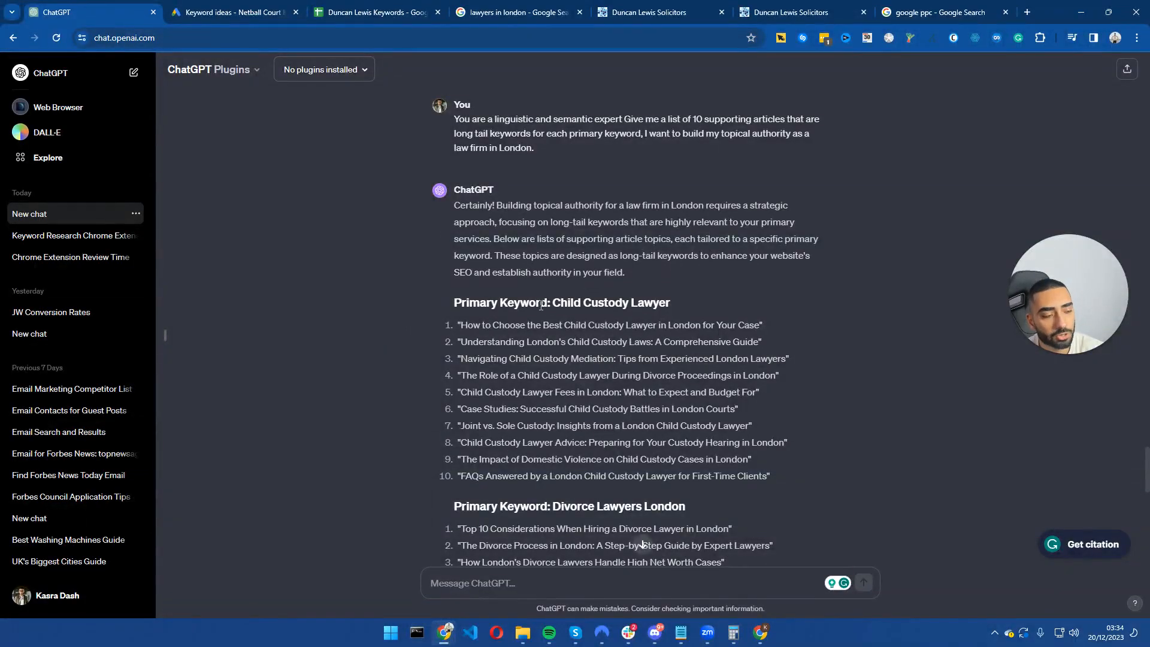
mouse_move(457, 303)
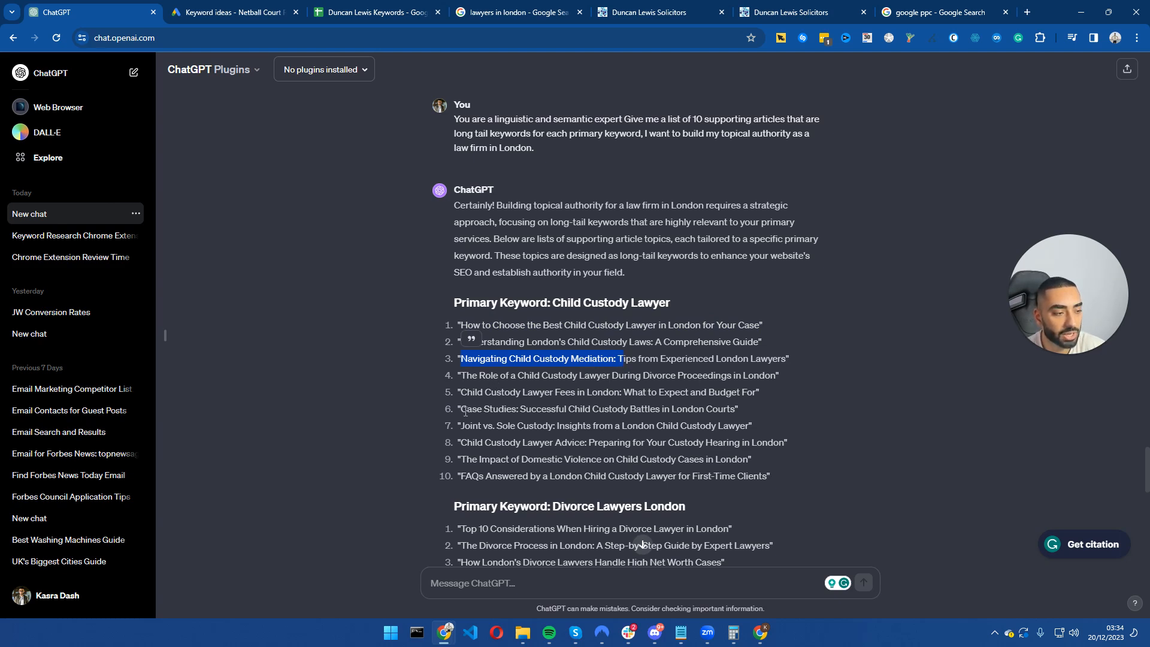
scroll("down", 3)
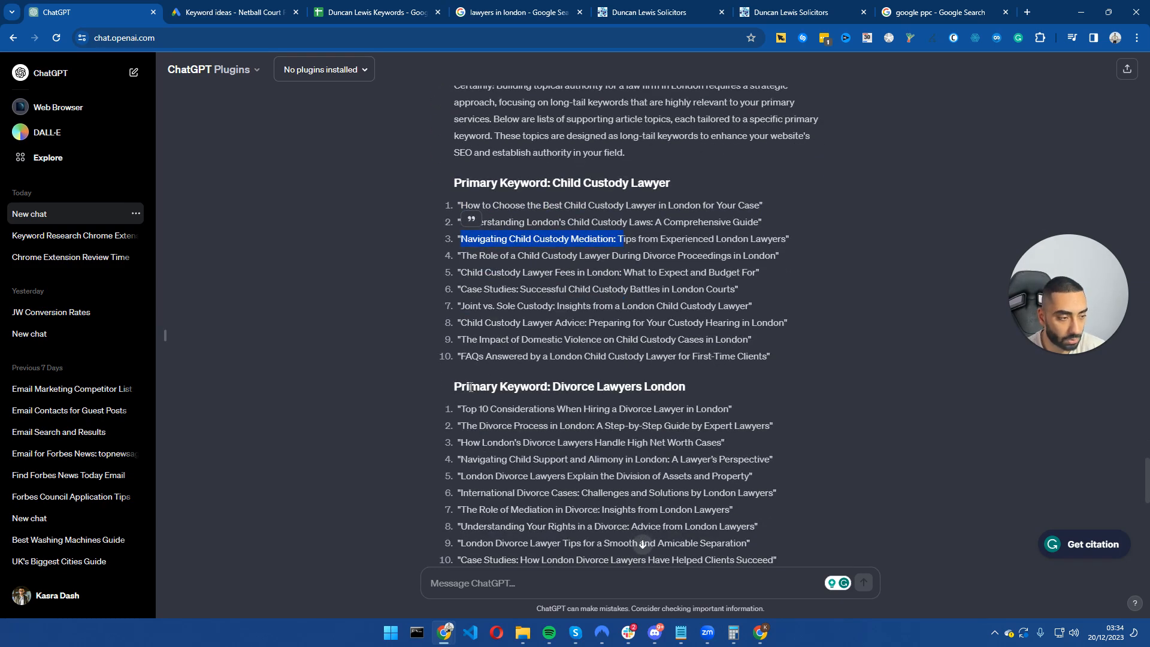
scroll("down", 3)
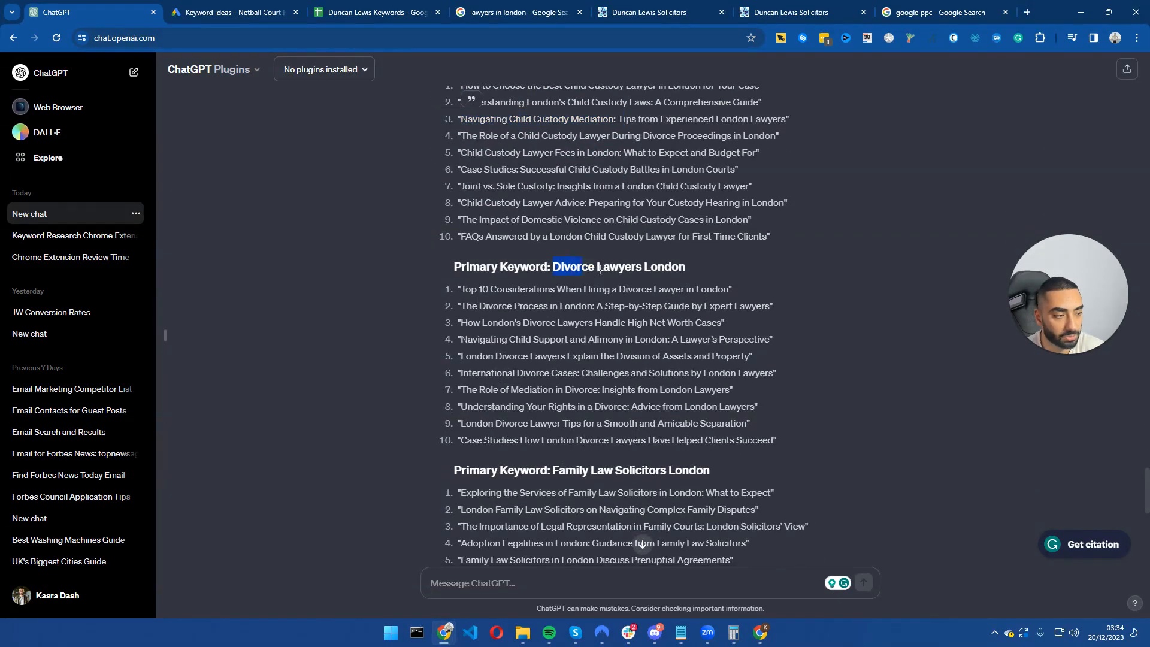
scroll("down", 3)
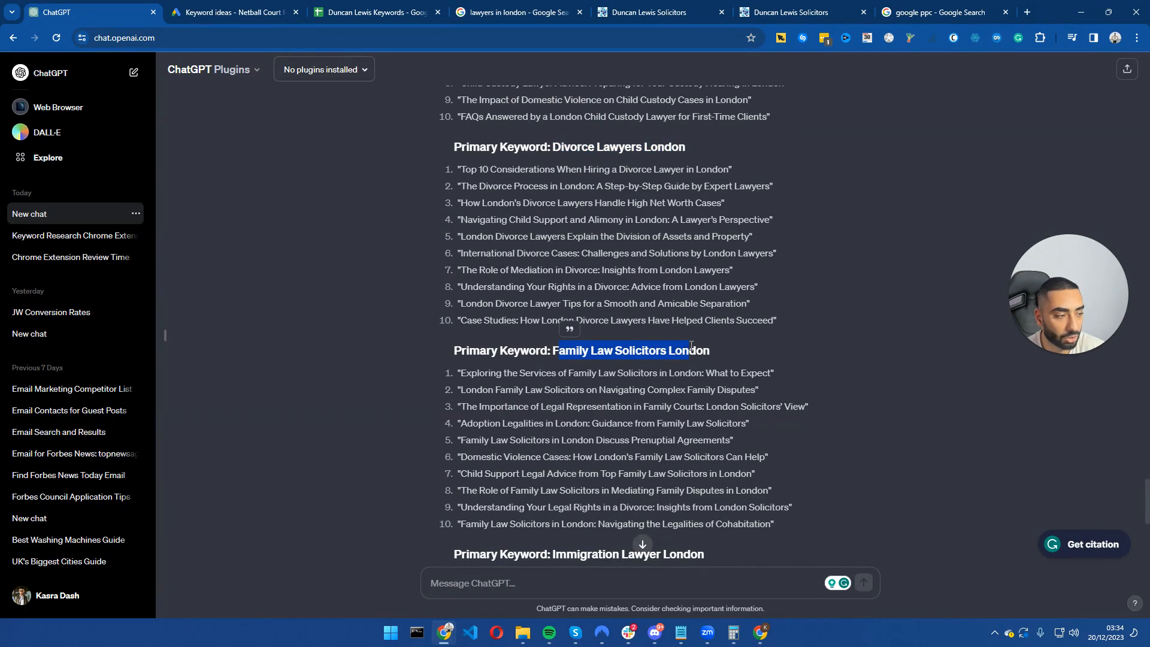
scroll("down", 3)
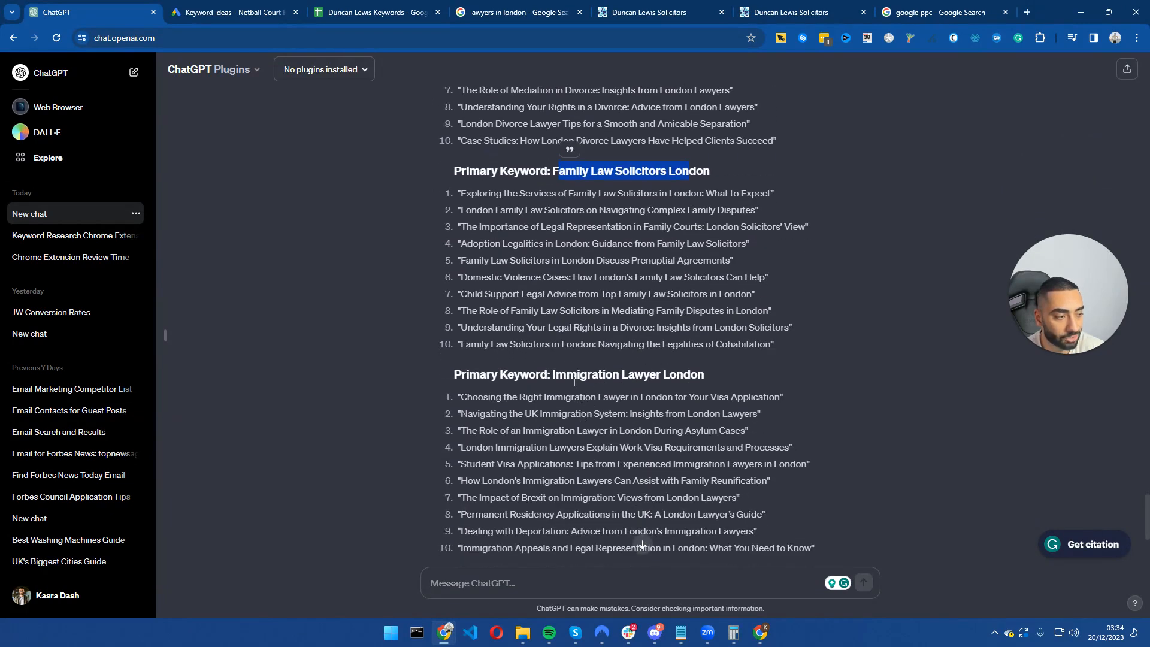
scroll("down", 3)
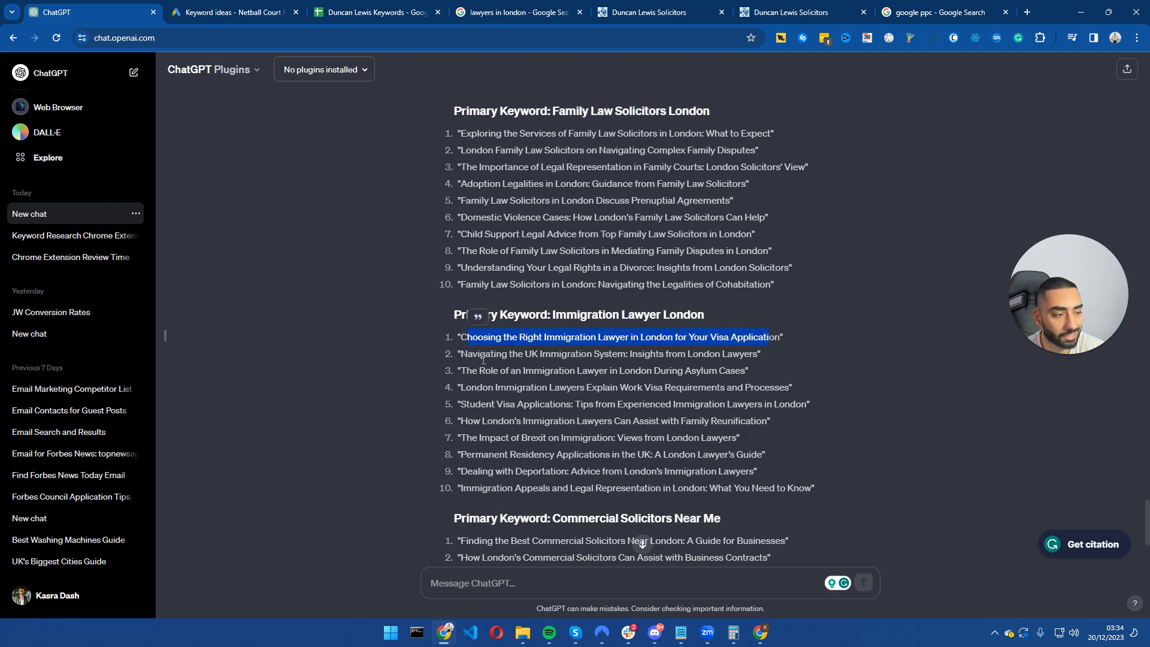
scroll("down", 3)
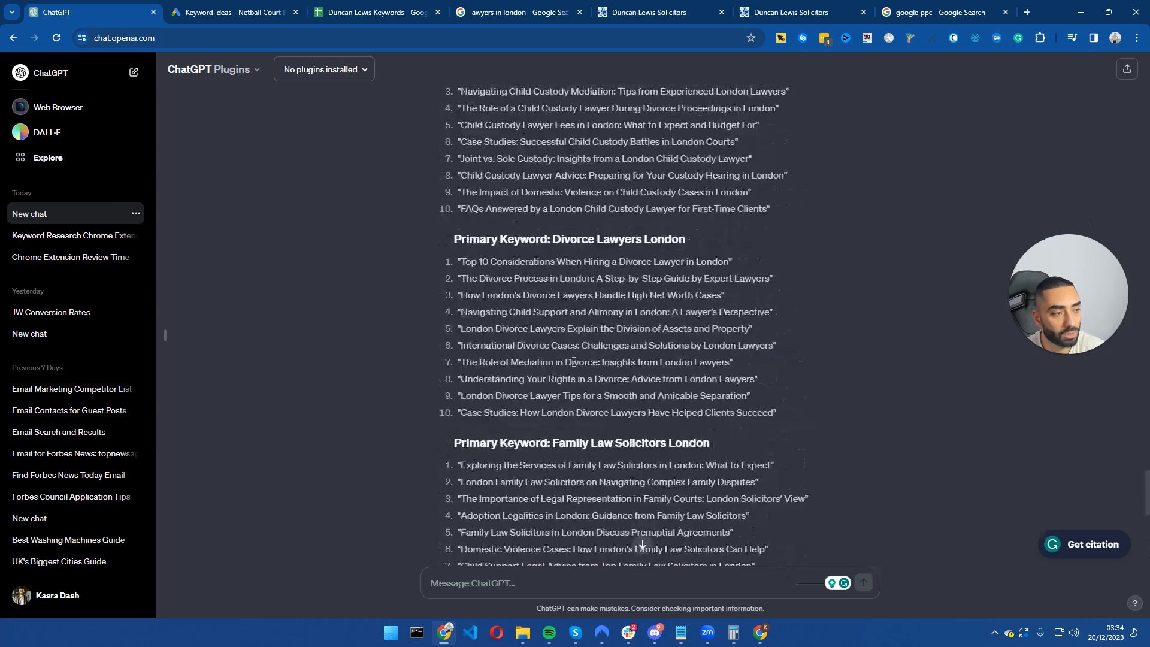
scroll("down", 3)
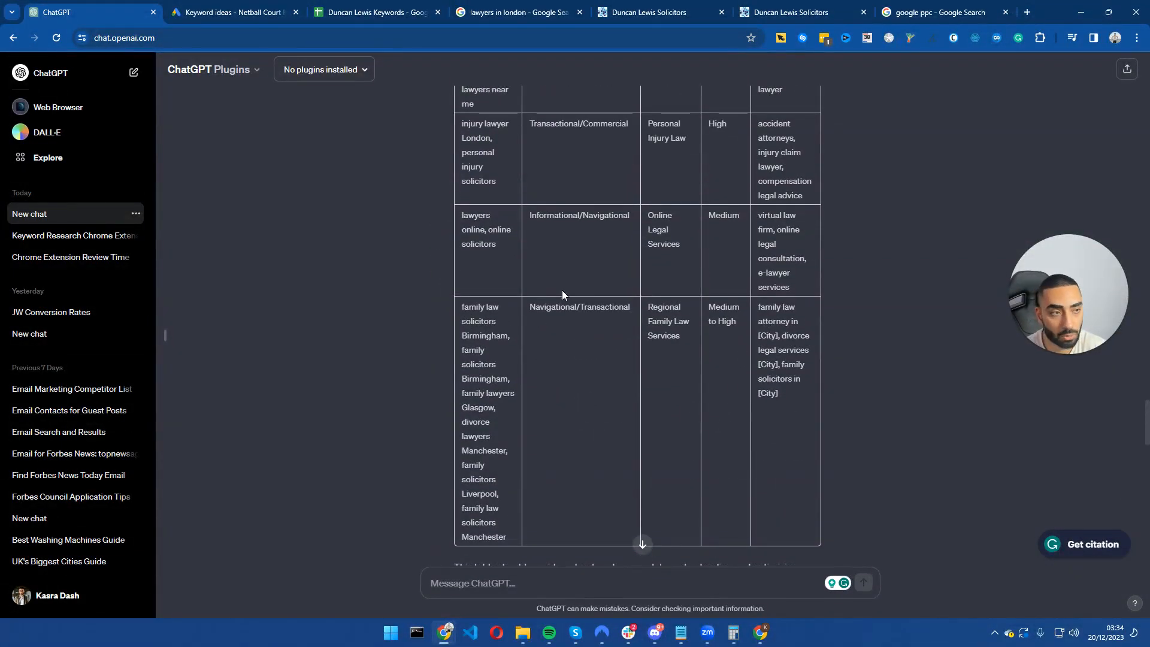
- Open the Our Keywords sheet and inspect cells A2, A4 and A5
left_click(233, 12)
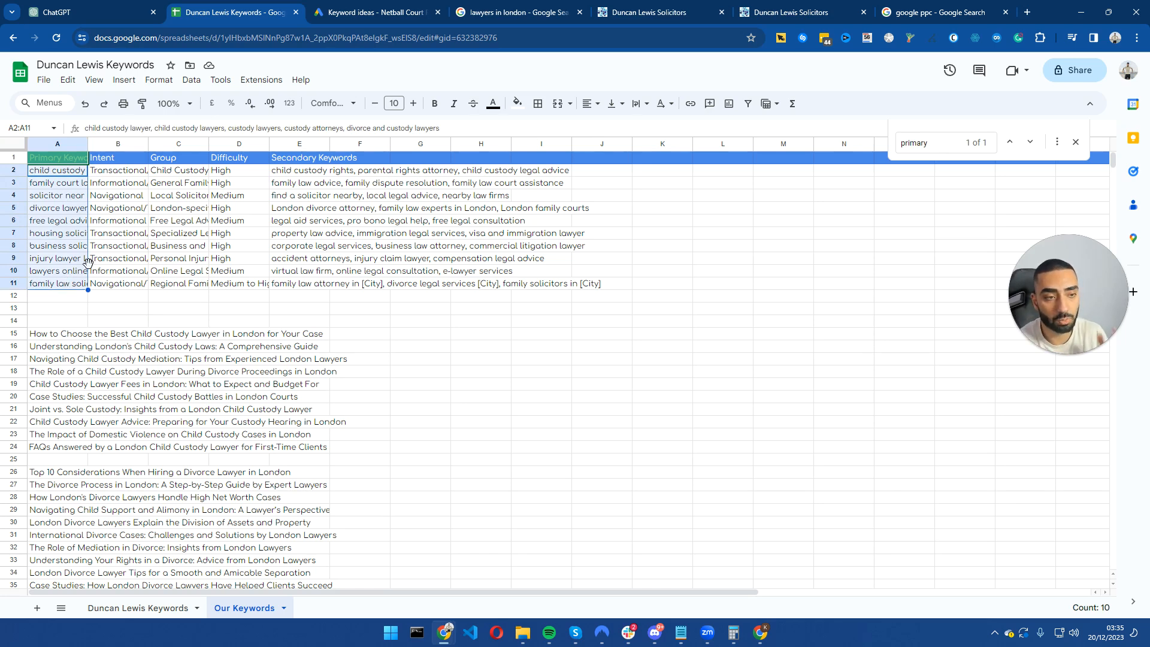
left_click(56, 170)
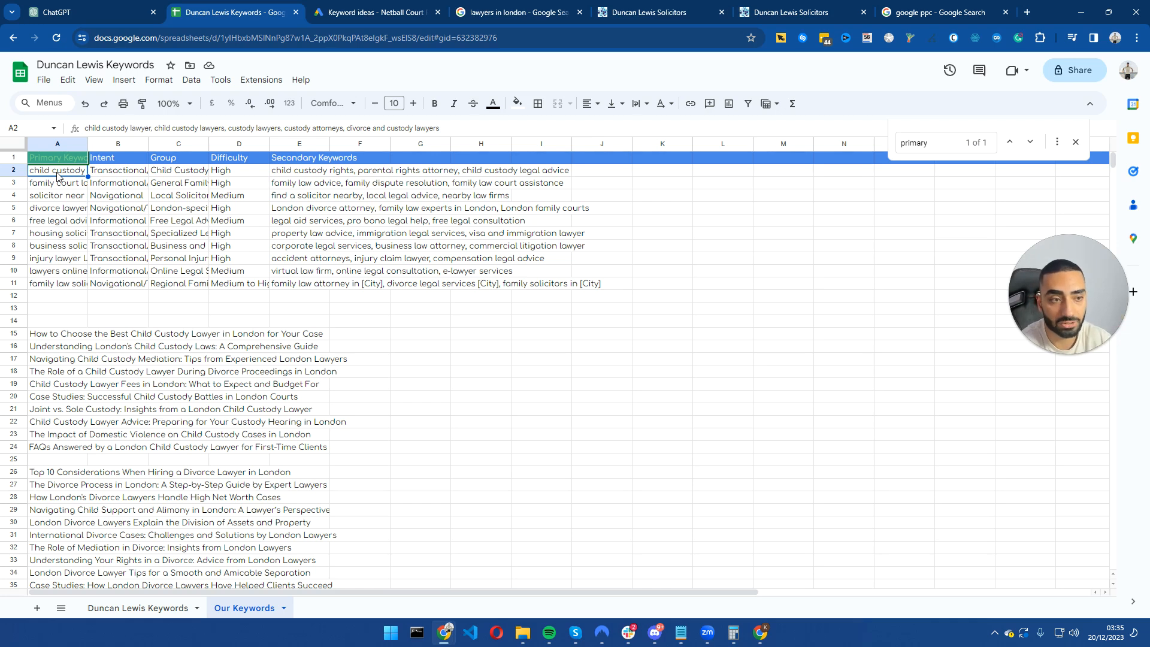
left_click(56, 195)
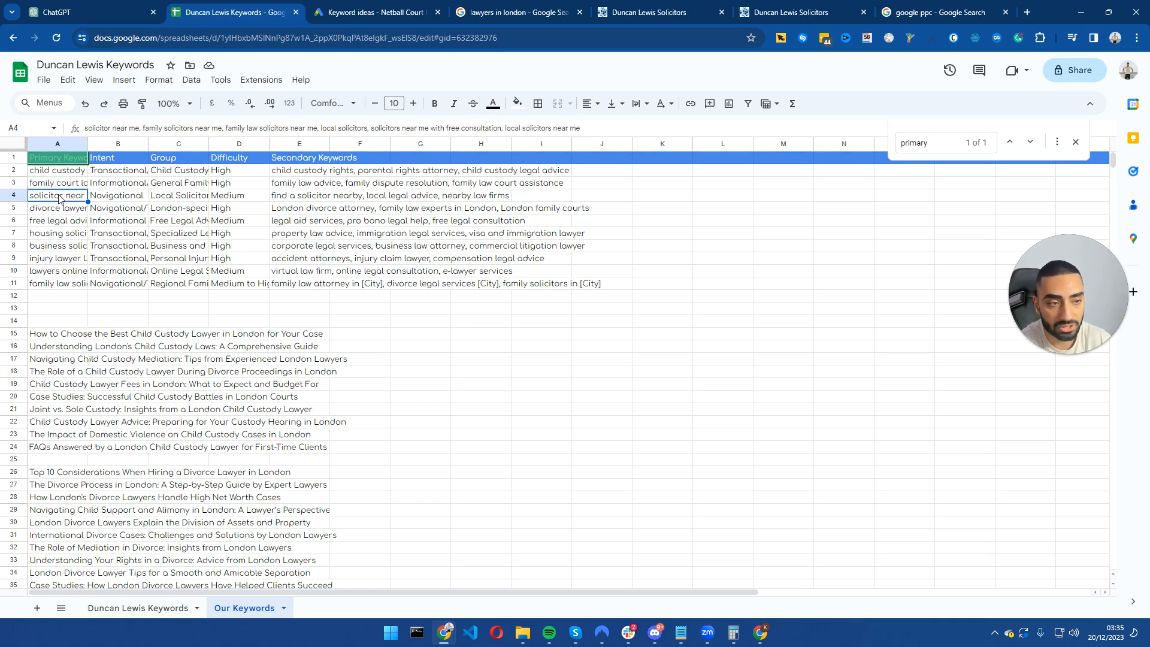
left_click(56, 208)
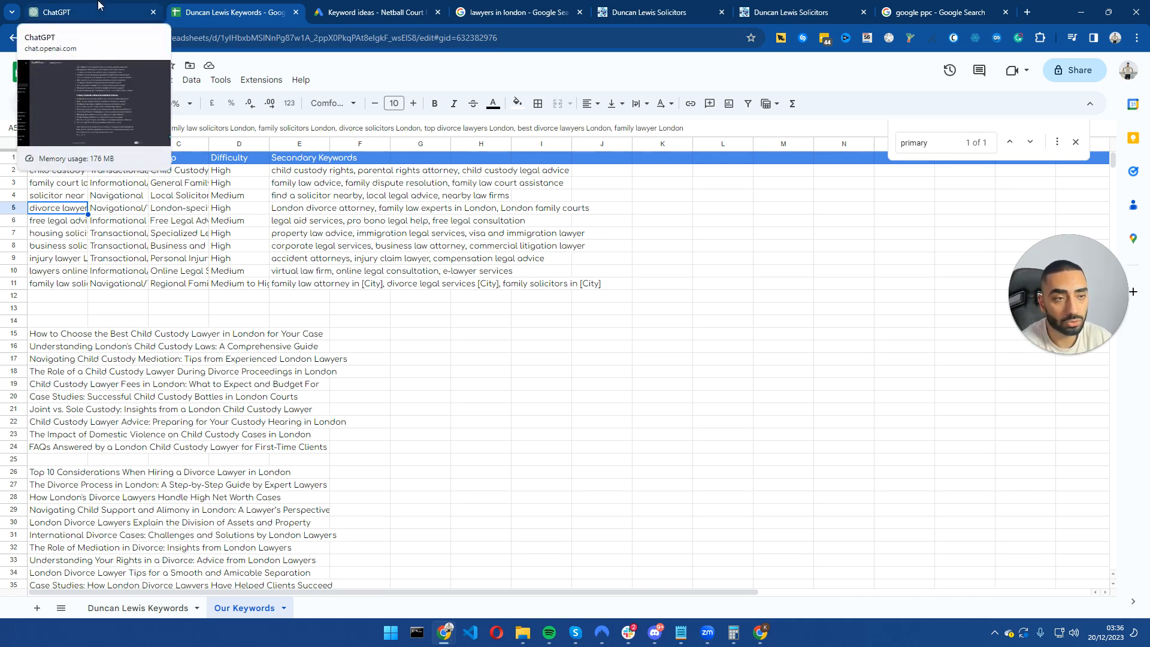
- Ask ChatGPT which supporting articles should go live first based on difficulty
left_click(81, 12)
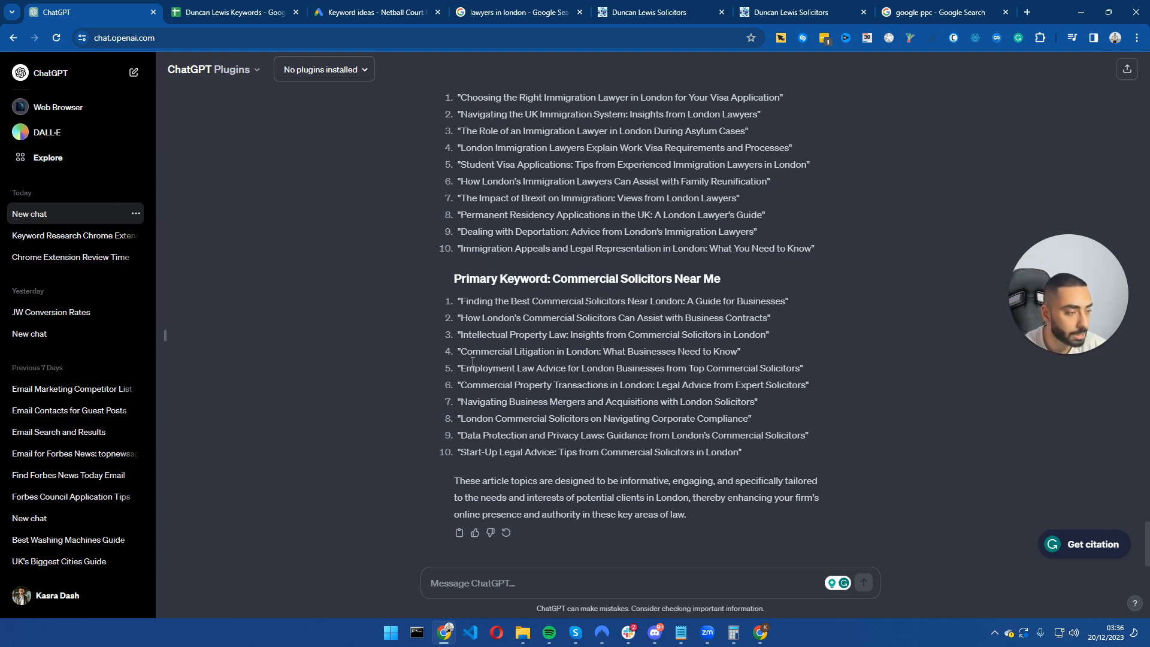
type("Based on difficulty which suporting articles should go live on the website first I want you to prioritise the articles in a table based on difficulty so I can copy and paste to my google sheet")
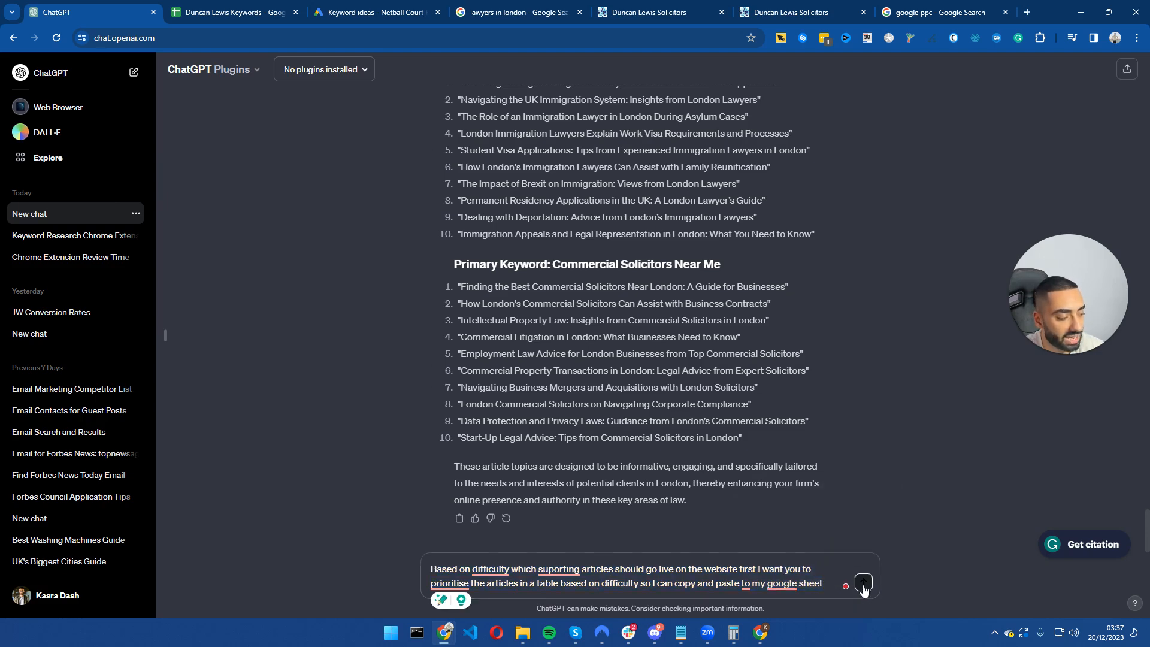
left_click(863, 583)
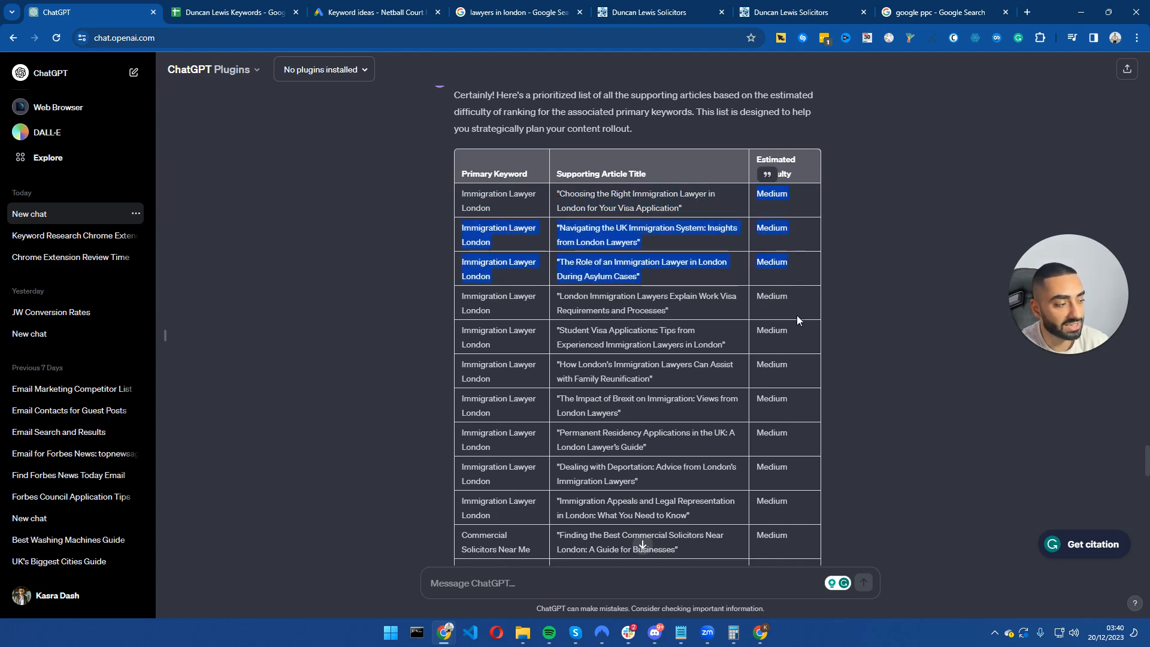
mouse_move(828, 380)
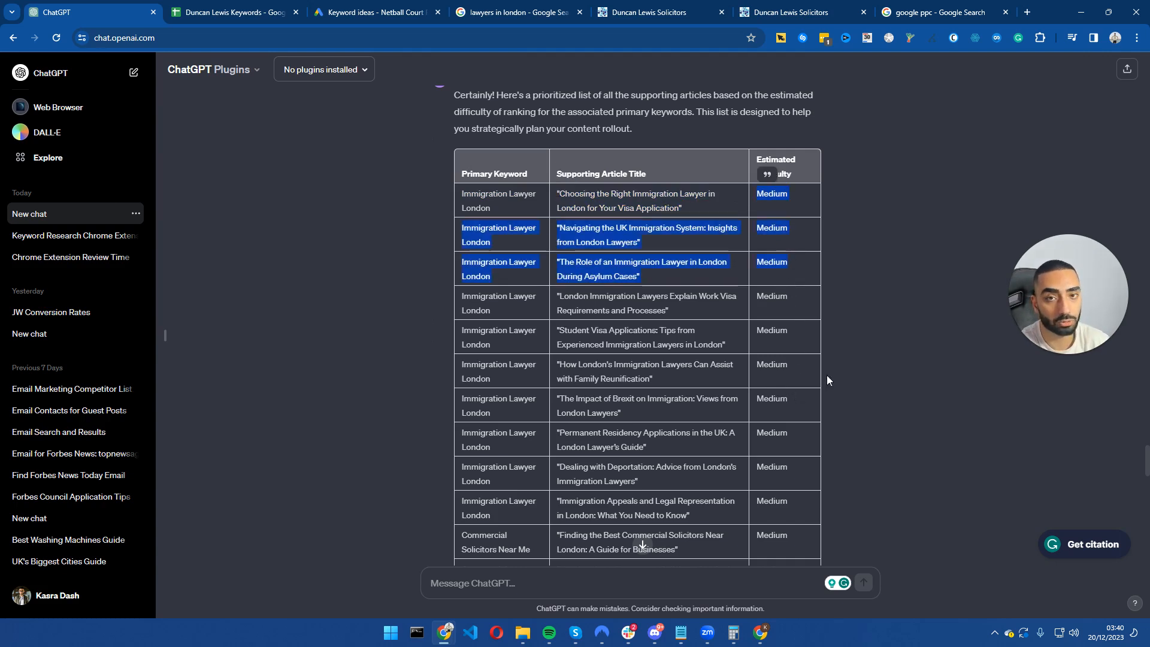
mouse_move(859, 347)
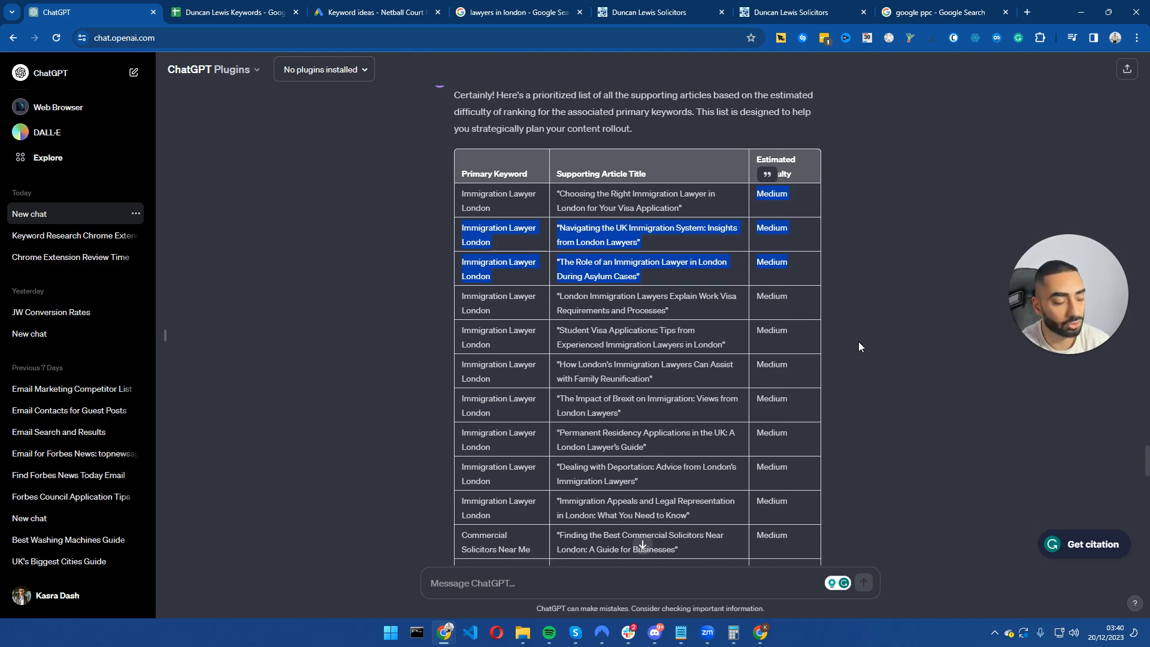
scroll("down", 3)
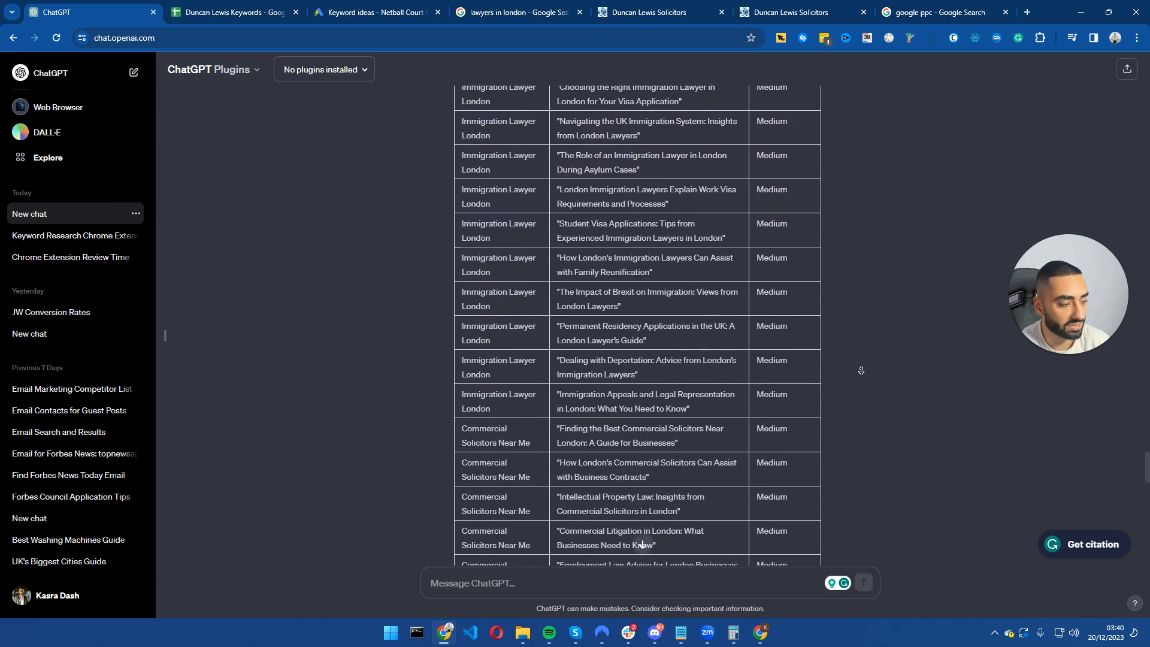
scroll("down", 3)
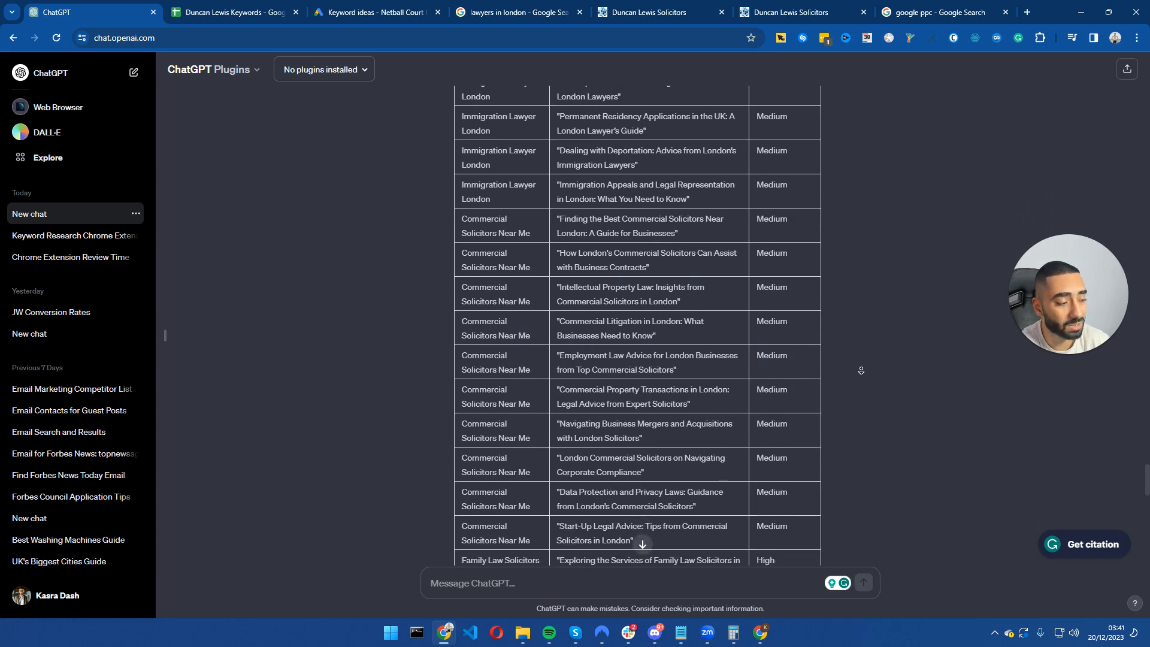
scroll("down", 3)
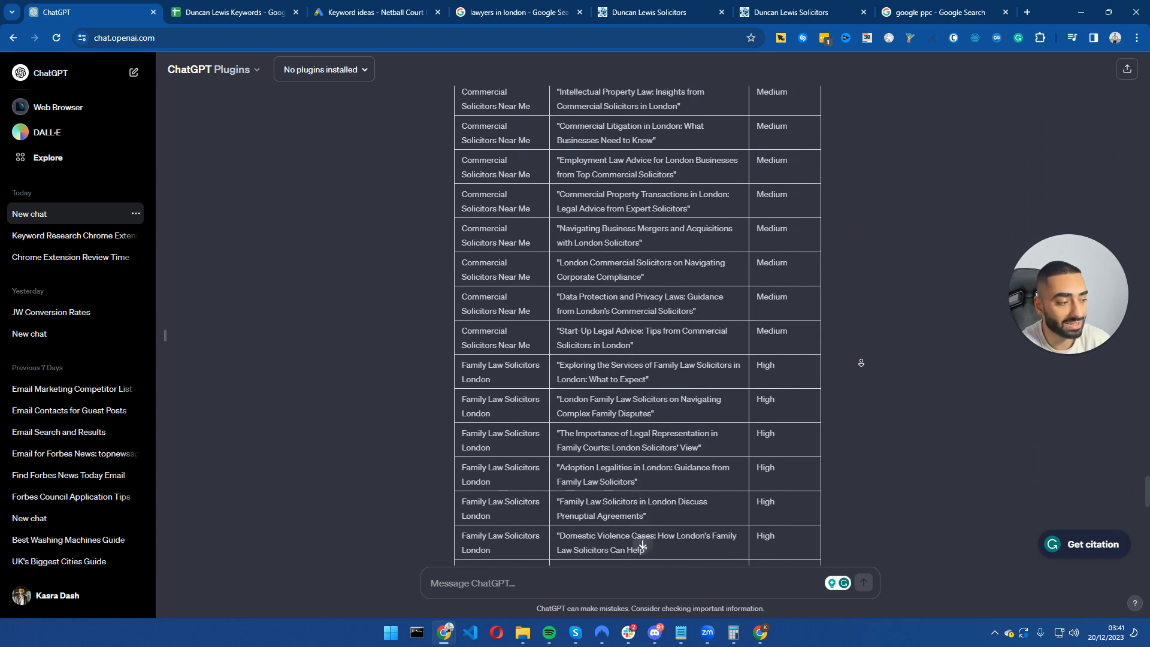
scroll("down", 3)
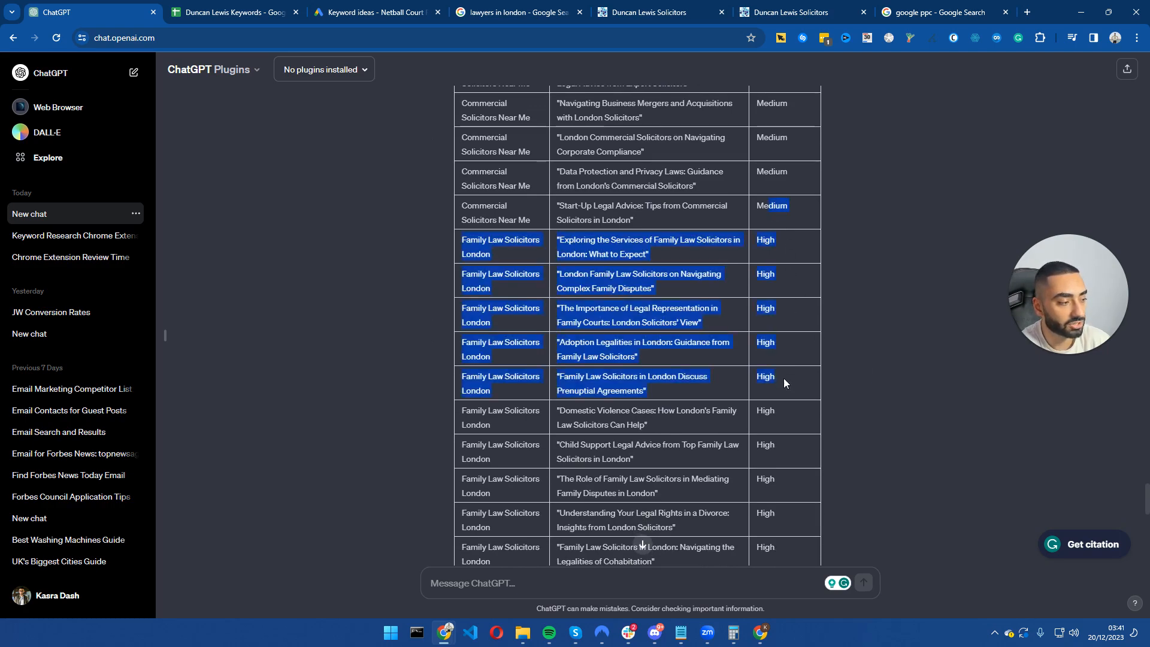
scroll("down", 3)
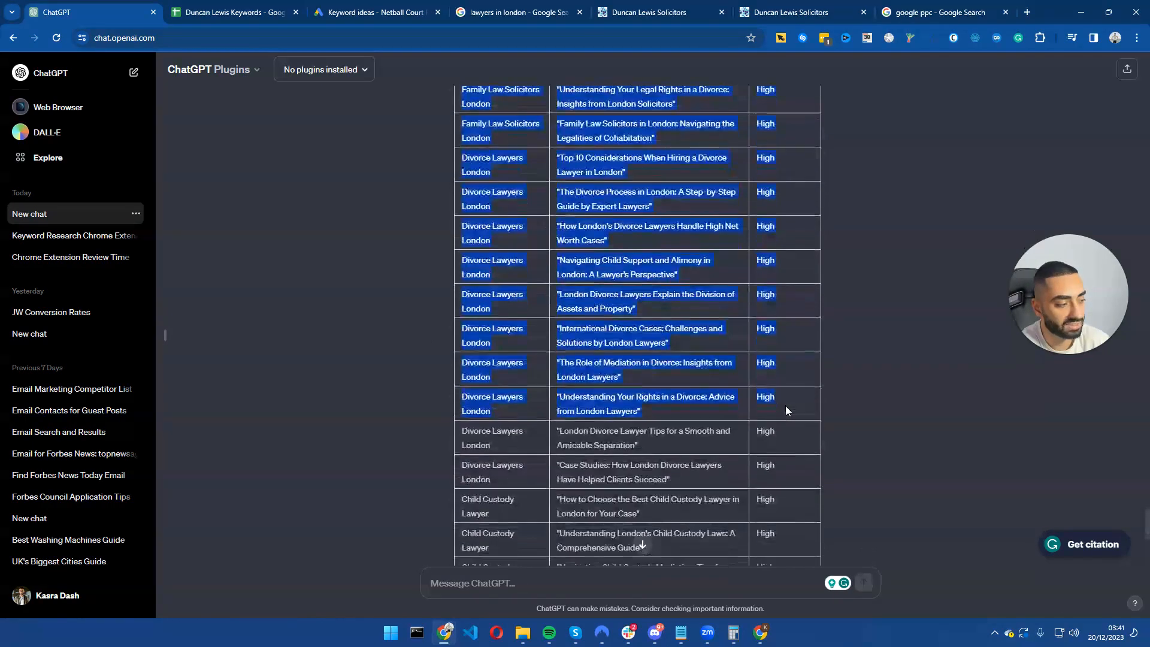
scroll("down", 3)
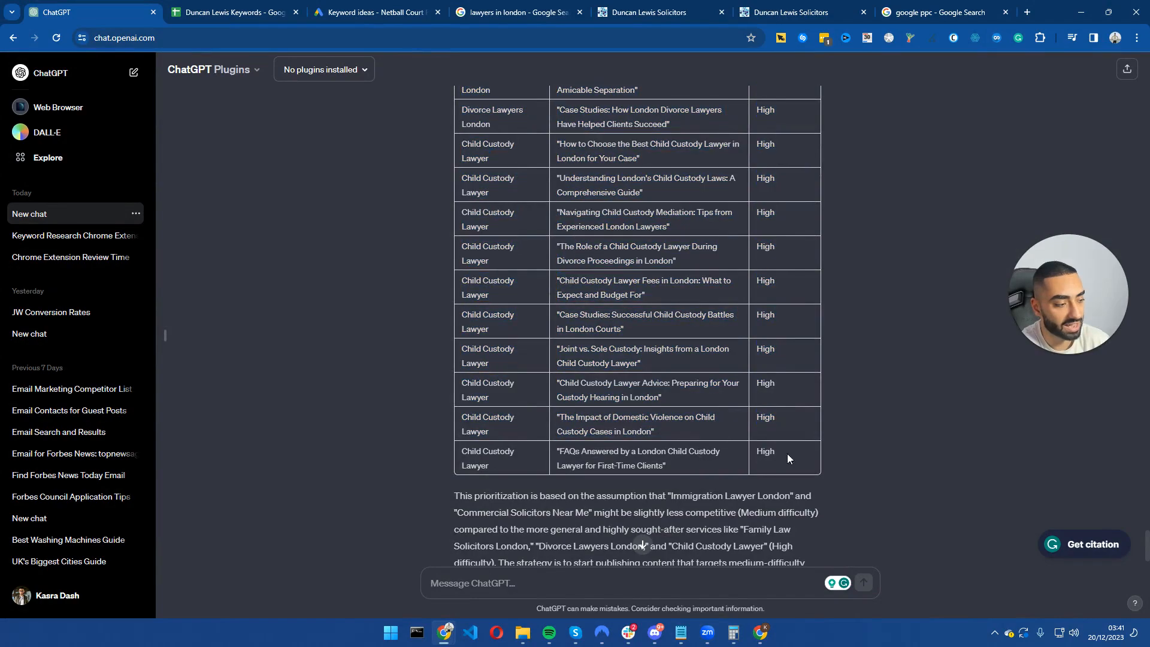
scroll("up", 3)
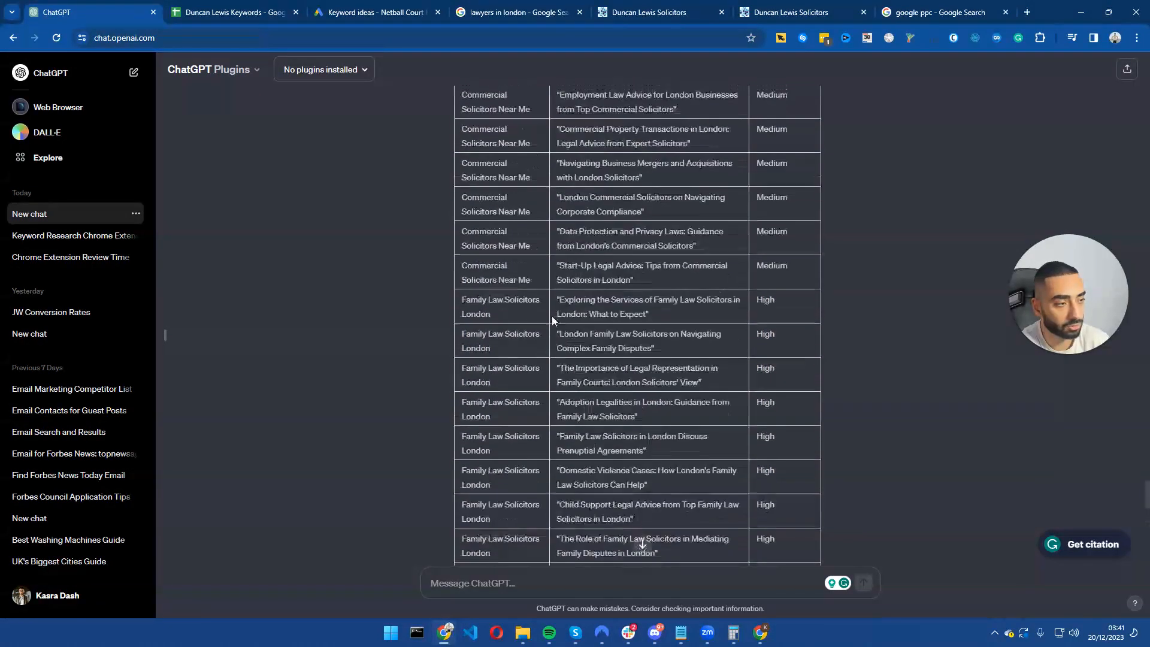
scroll("up", 3)
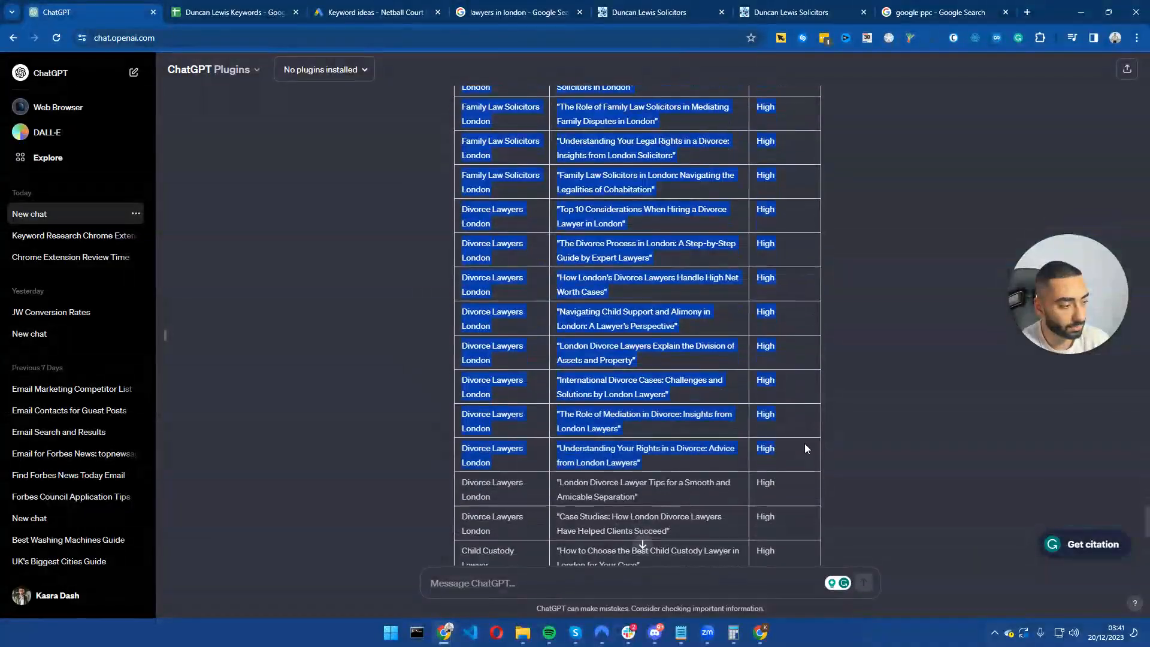
scroll("down", 3)
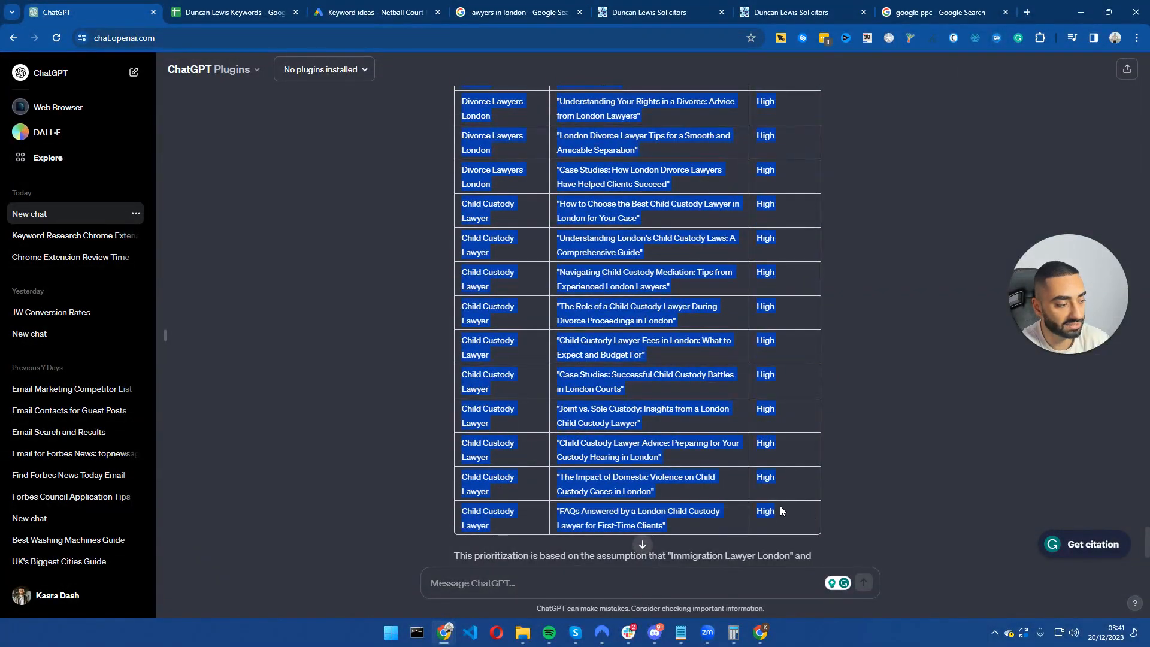
- Review the Our Keywords and Supporting Articles sheets, then return to Keyword Planner's ideas
left_click(233, 13)
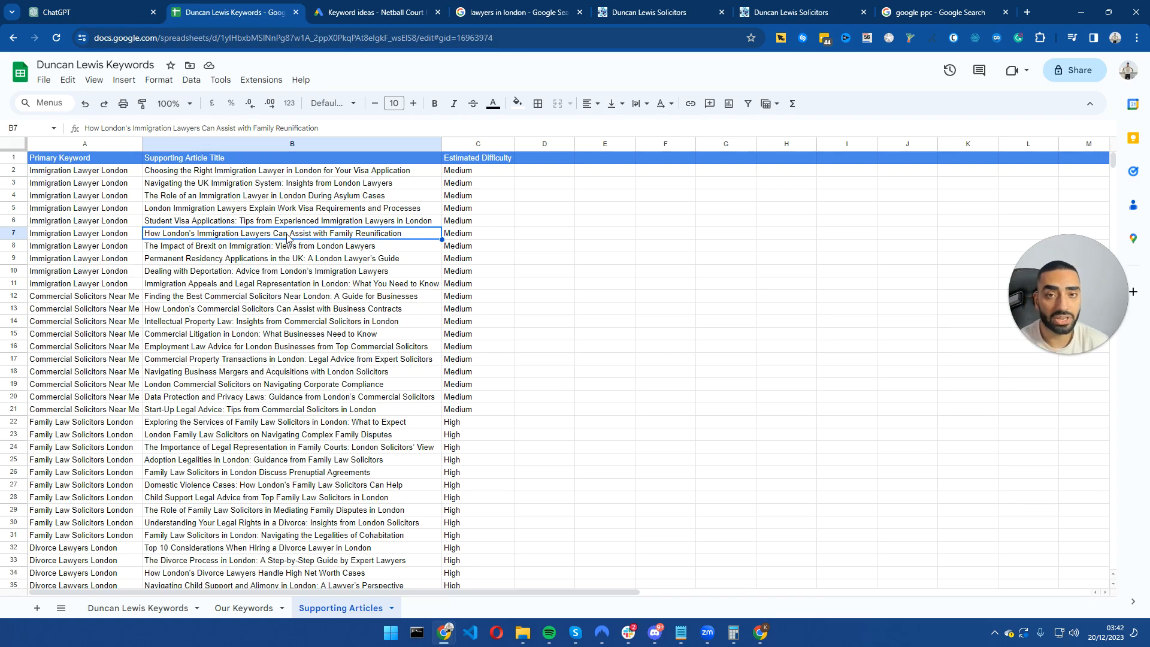
scroll("down", 3)
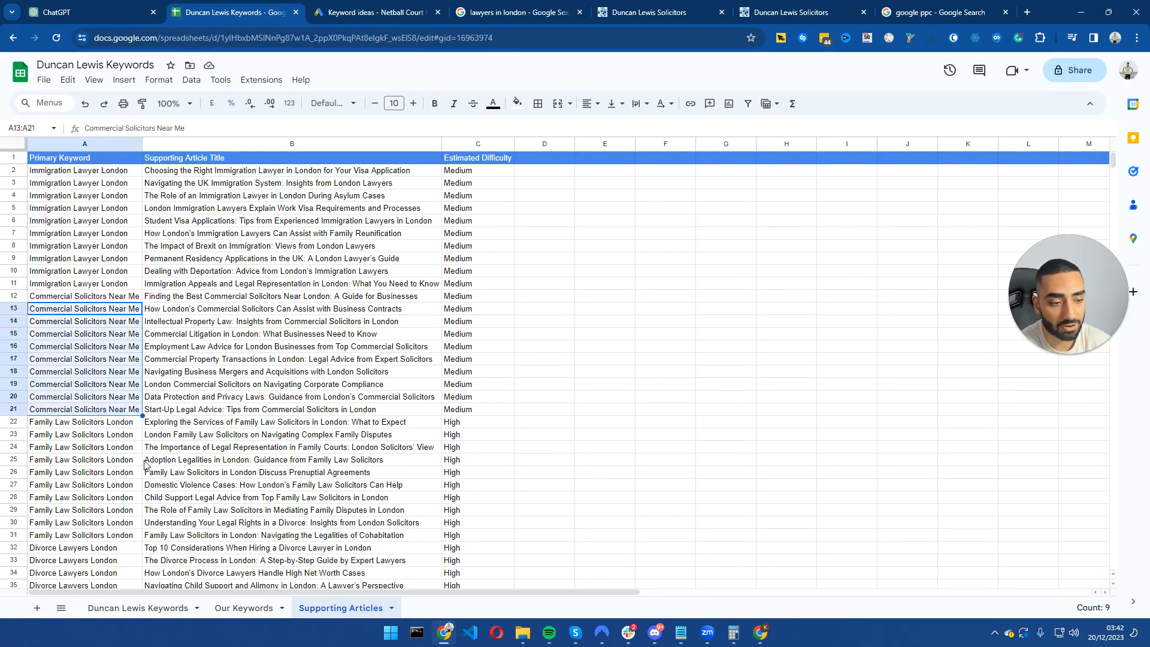
left_click(245, 607)
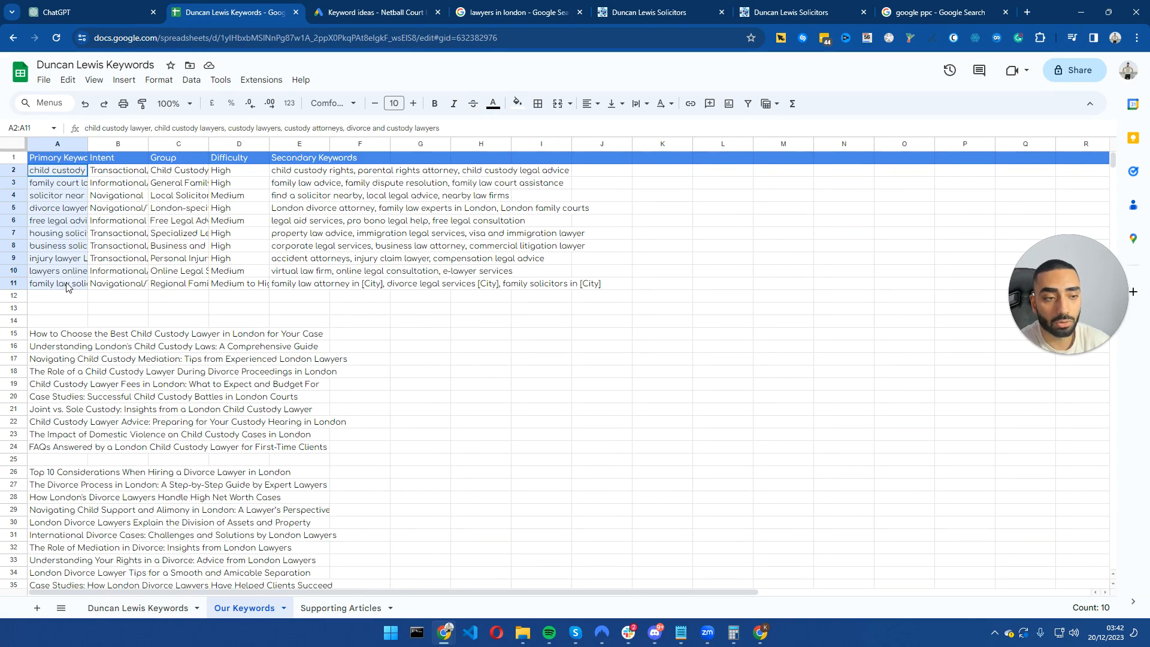
mouse_move(120, 330)
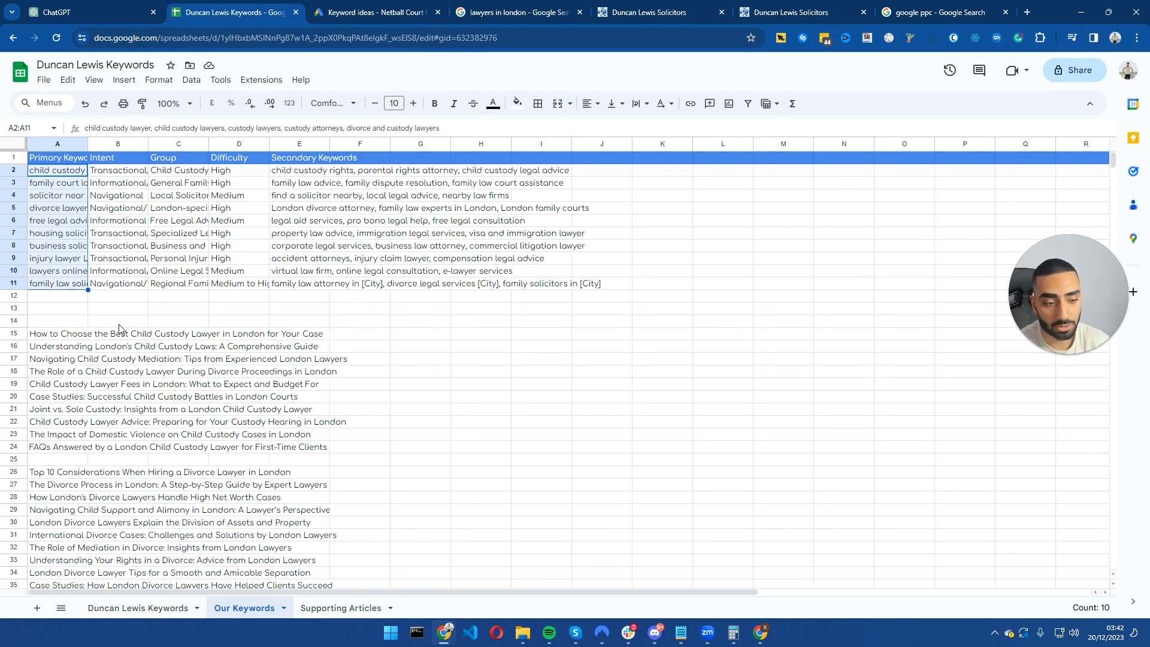
left_click(340, 607)
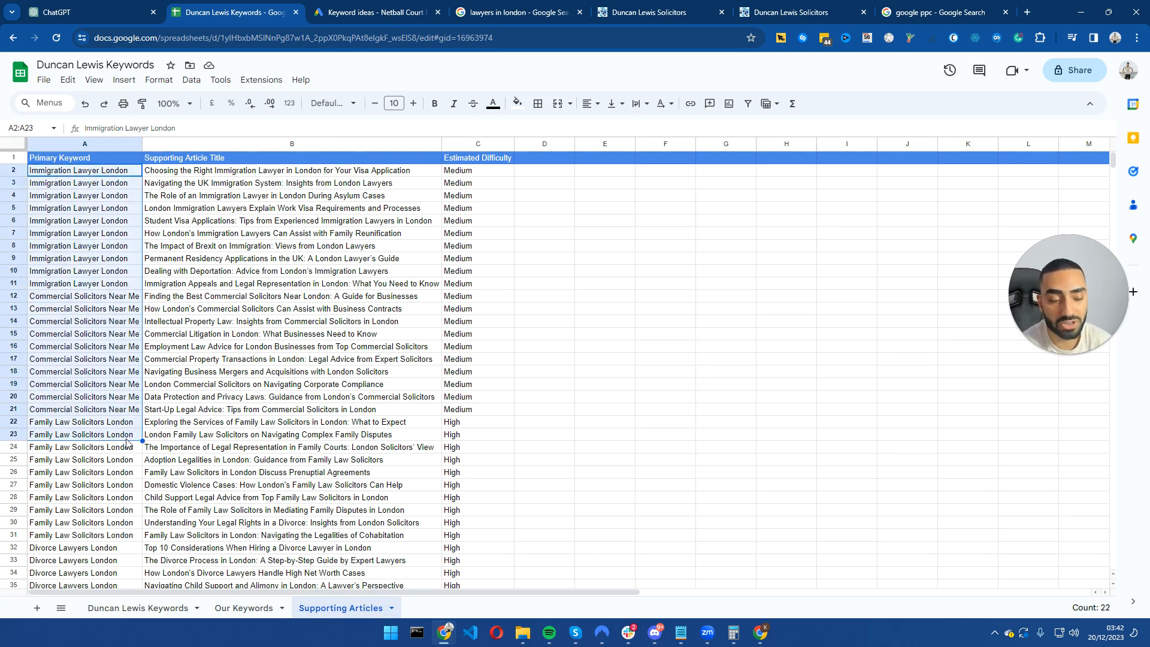
left_click(374, 12)
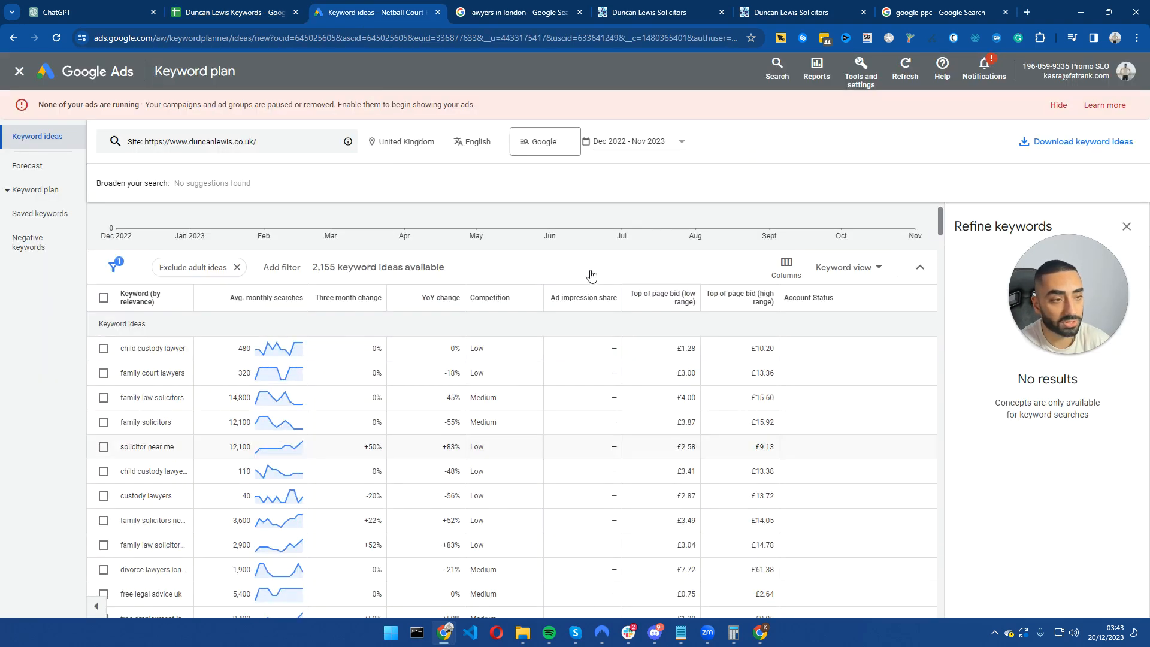
- Expand and collapse the Keyword Planner search trend chart, then return to the Duncan Lewis Keywords sheet
left_click(918, 267)
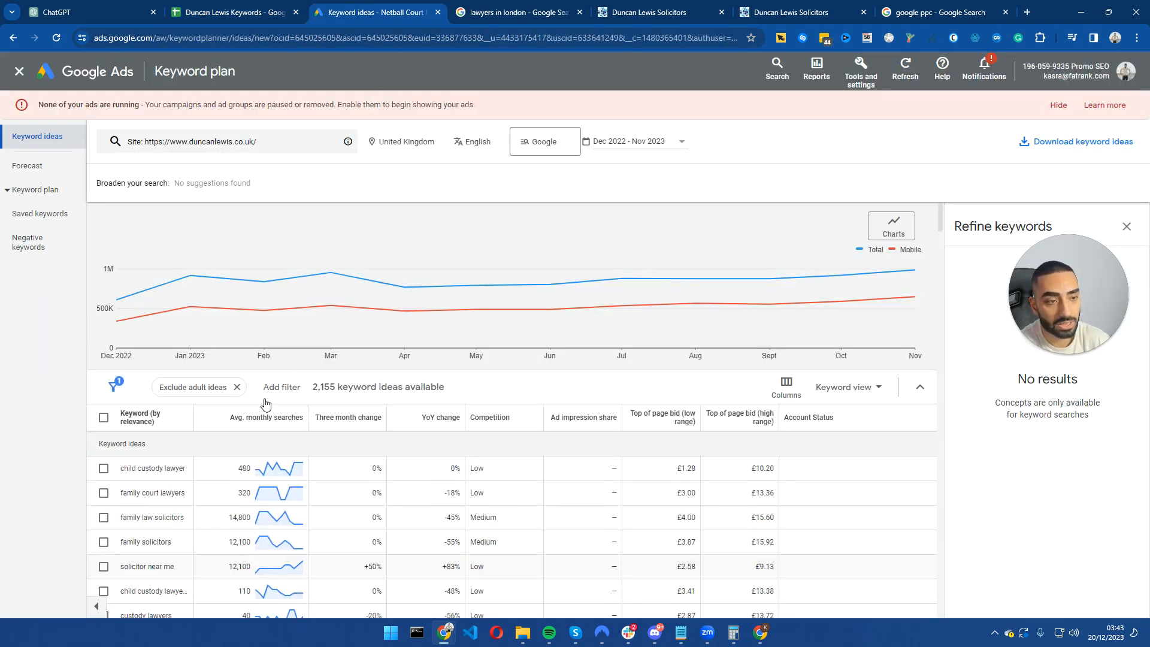
left_click(919, 386)
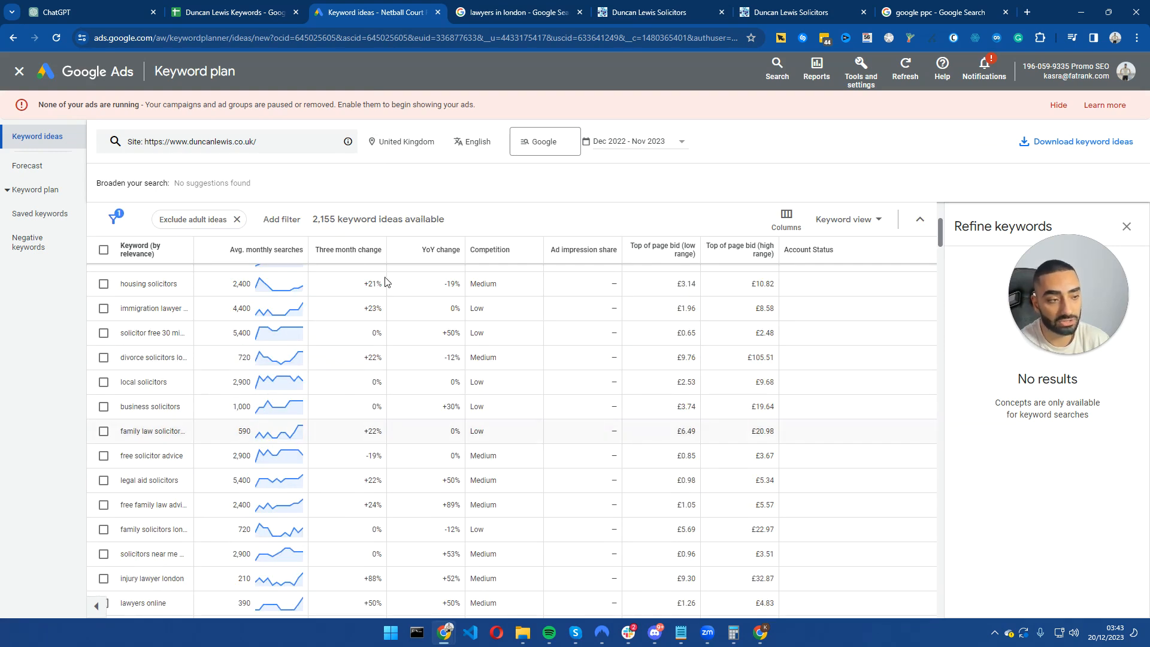
mouse_move(313, 226)
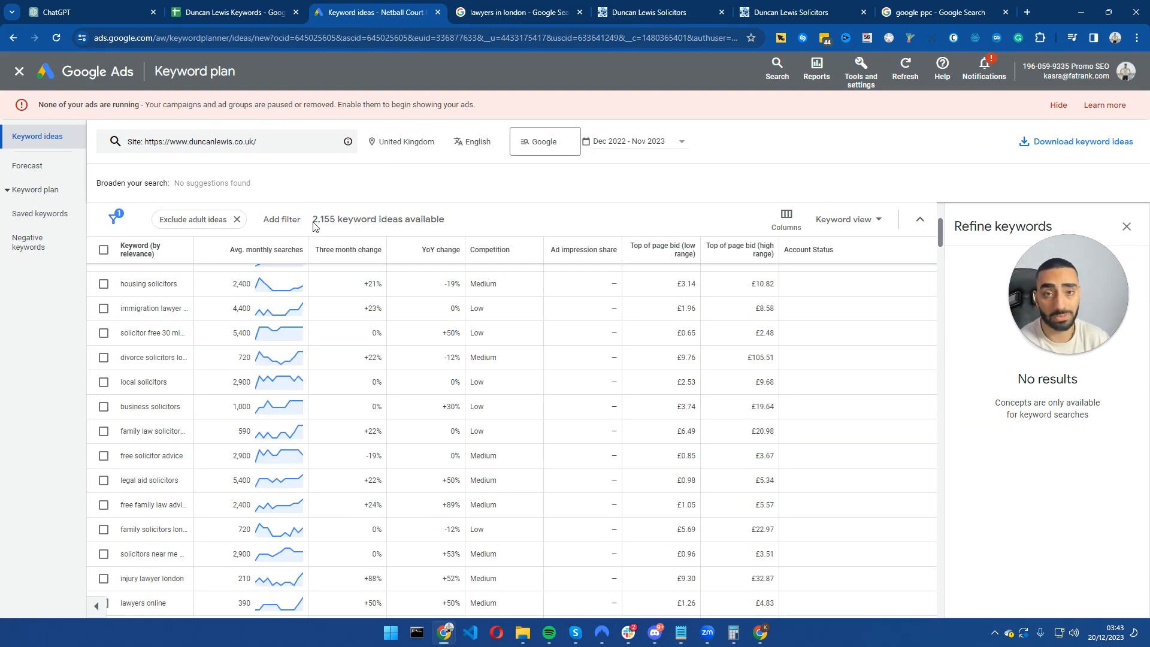
mouse_move(330, 199)
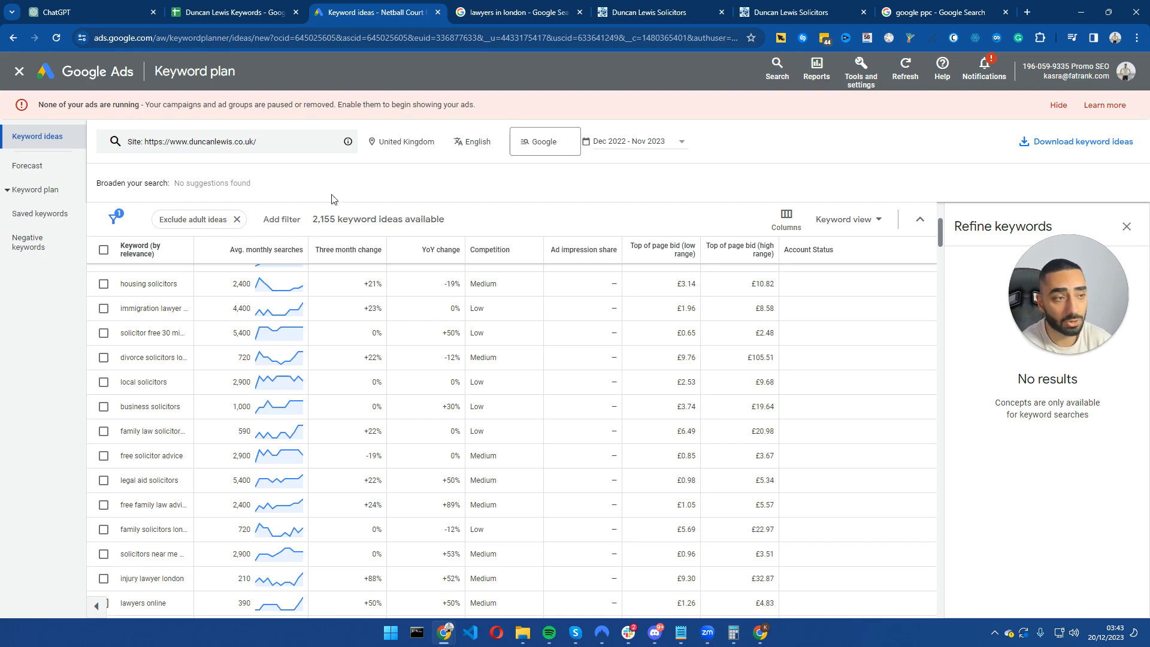
left_click(231, 12)
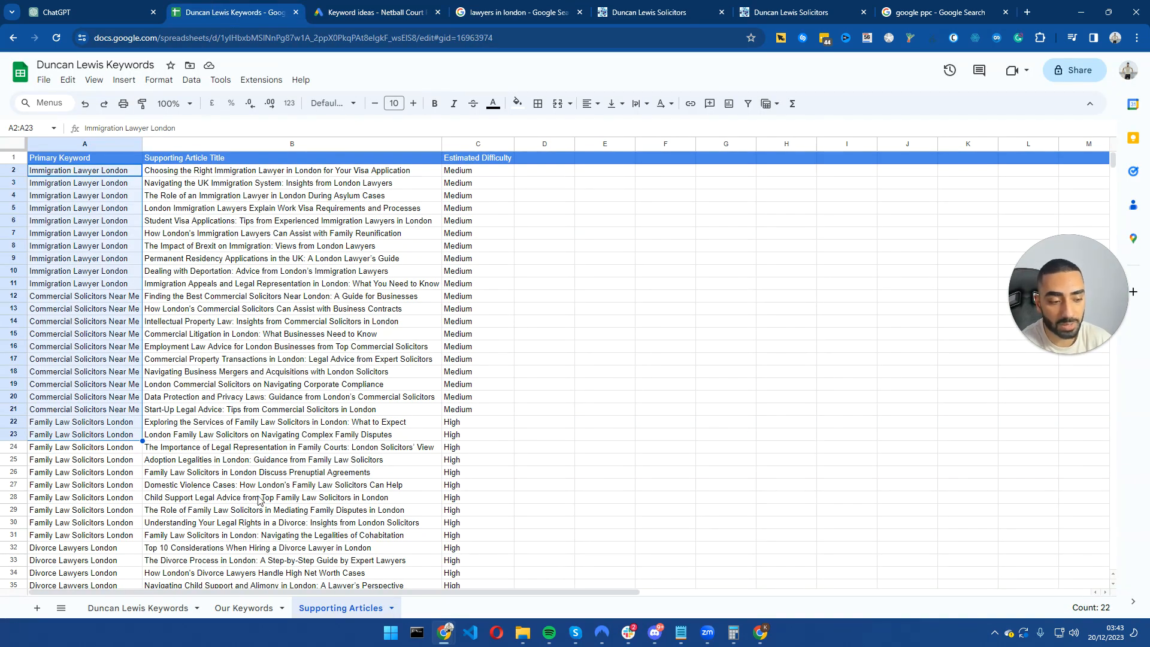
mouse_move(357, 504)
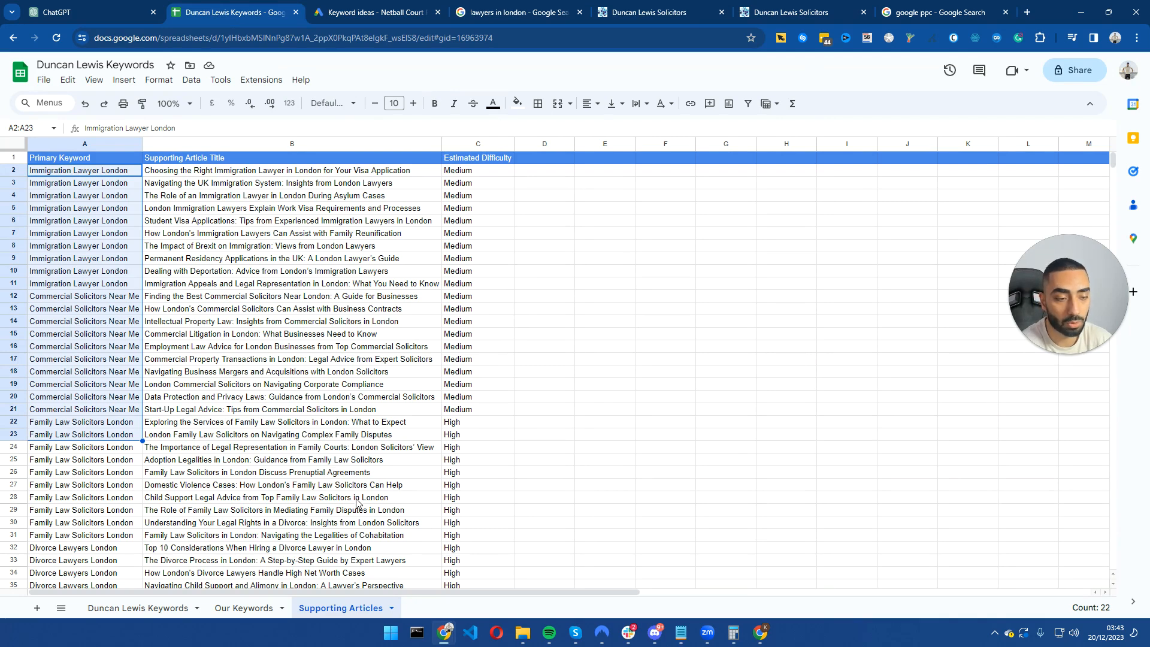
mouse_move(561, 432)
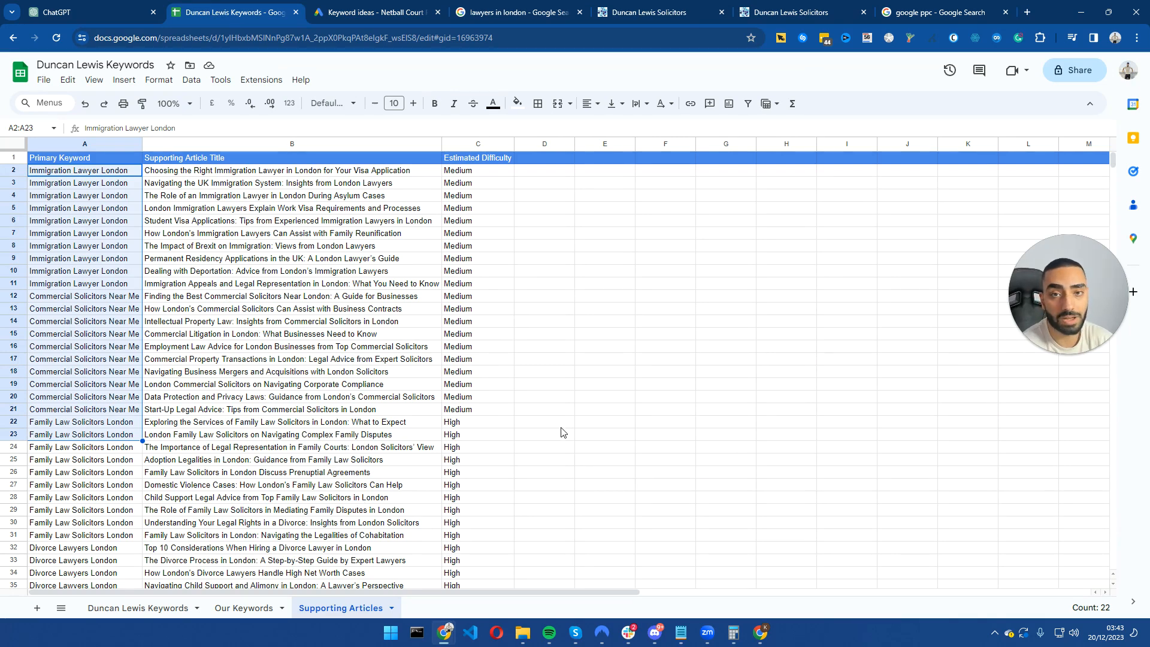